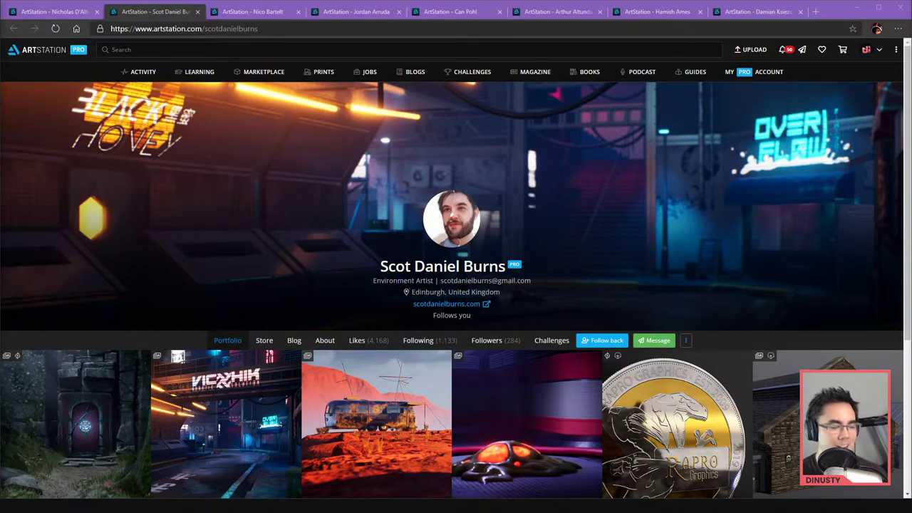
Scroll down to the portfolio grid and open the Pewdiepie Swirl Material artwork
scroll(down, 3)
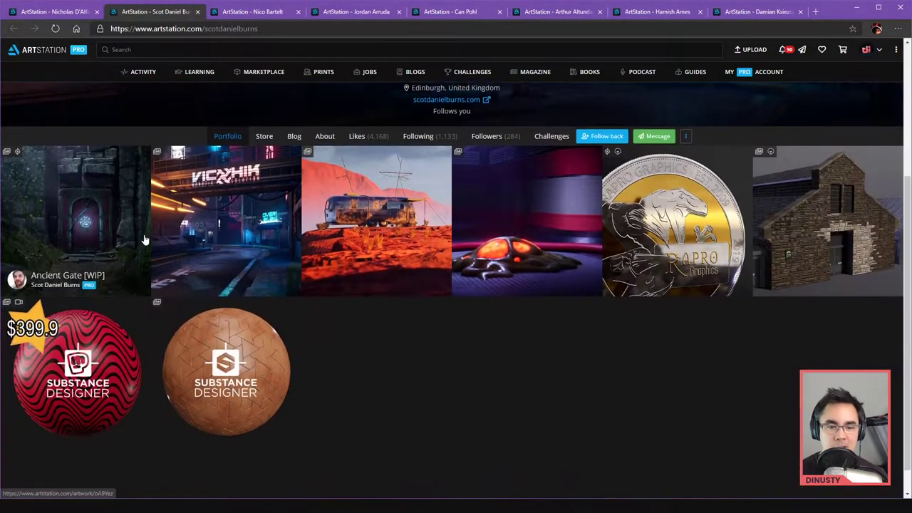
scroll(down, 3)
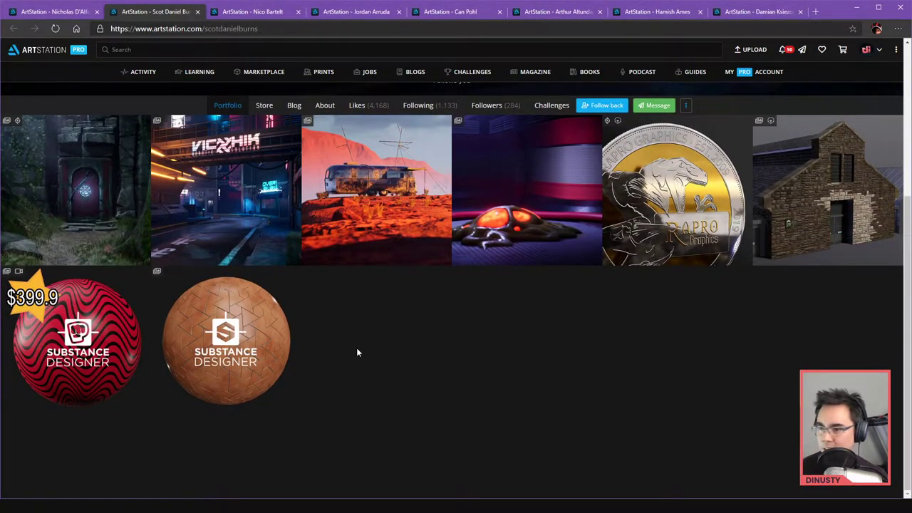
mouse_move(365, 317)
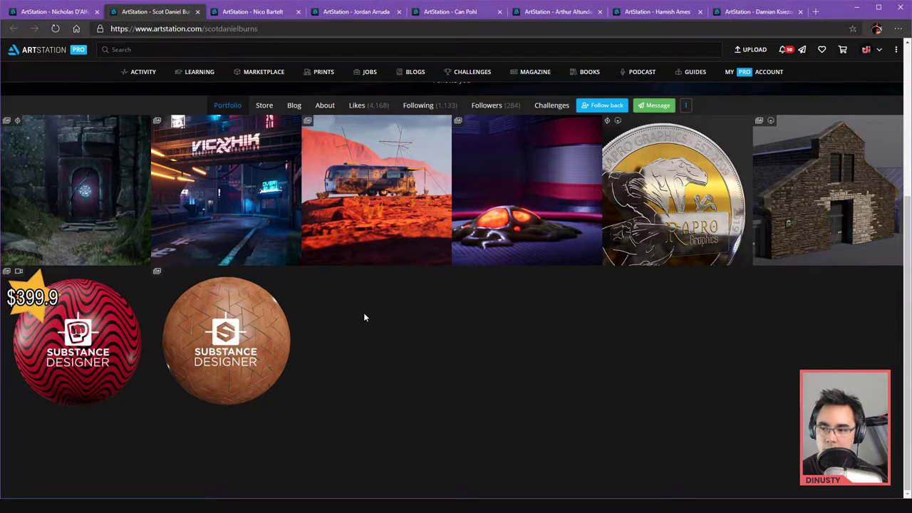
mouse_move(450, 351)
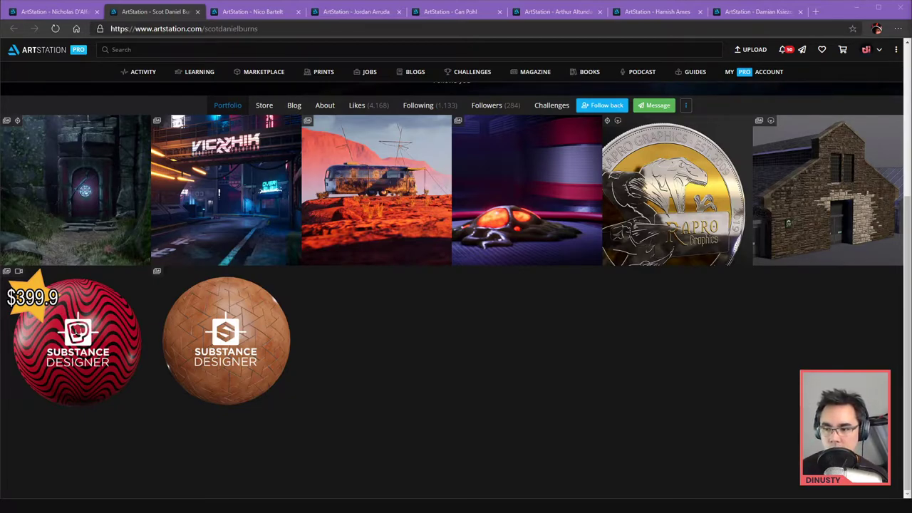
mouse_move(789, 314)
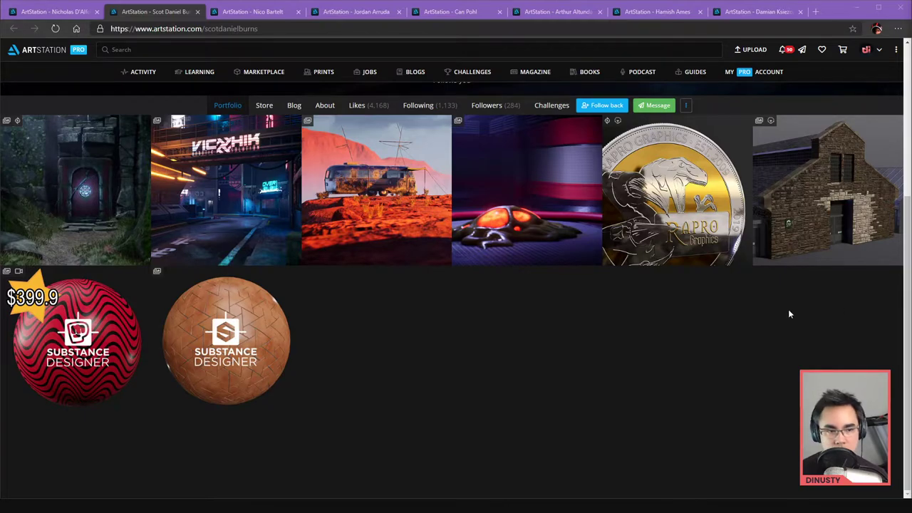
mouse_move(43, 320)
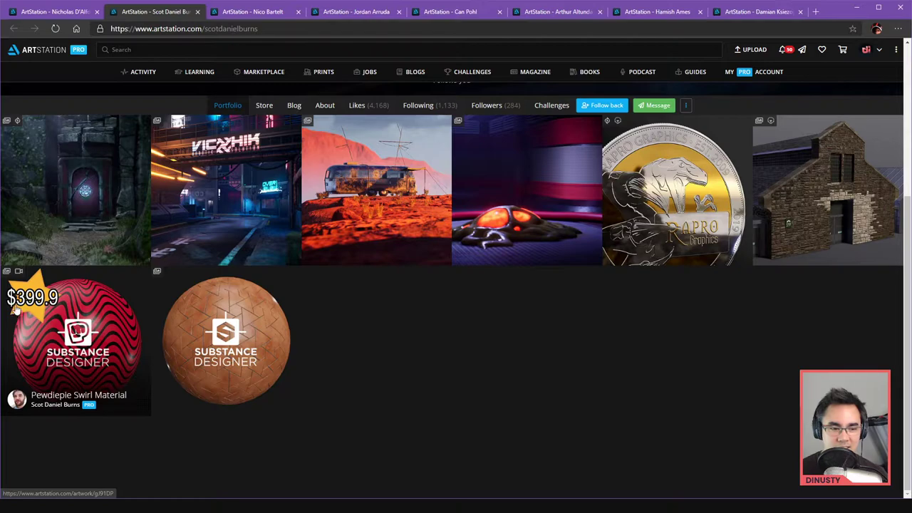
click(77, 335)
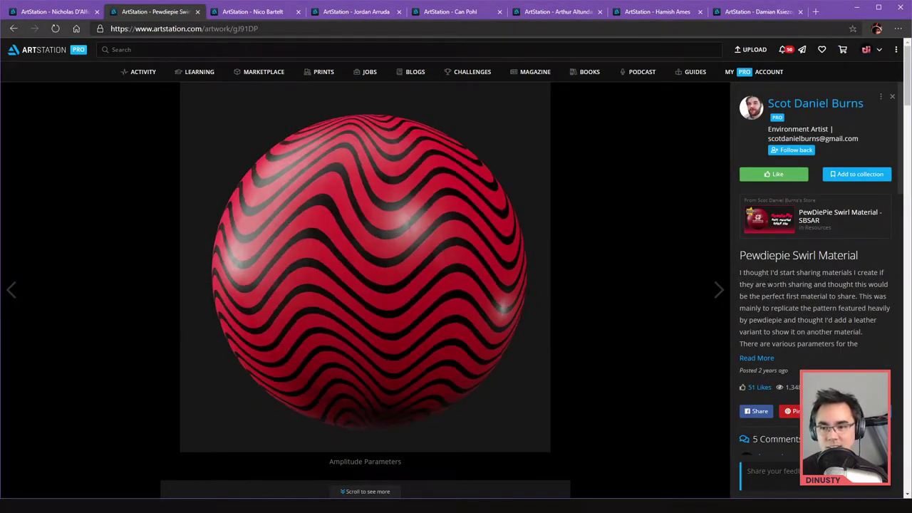
Browse the swirl material images, return to the grid, and scroll The Engine Shed
scroll(down, 3)
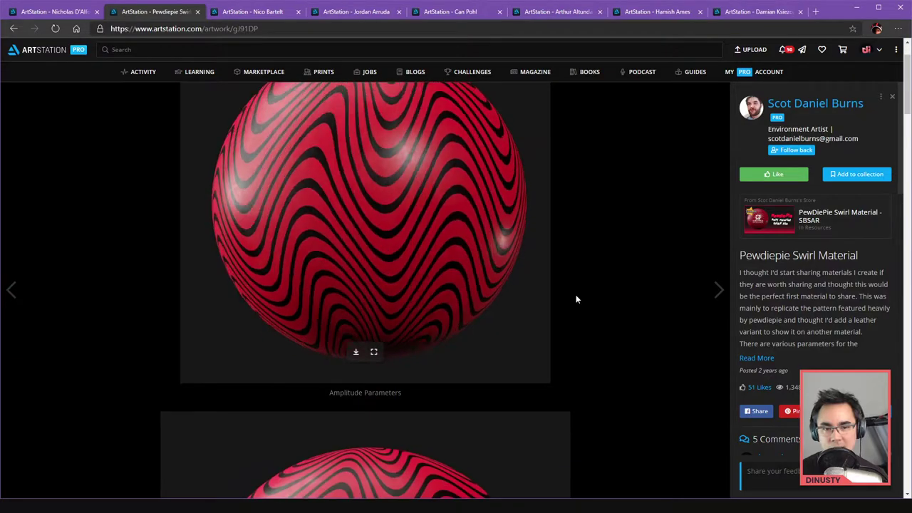
scroll(down, 3)
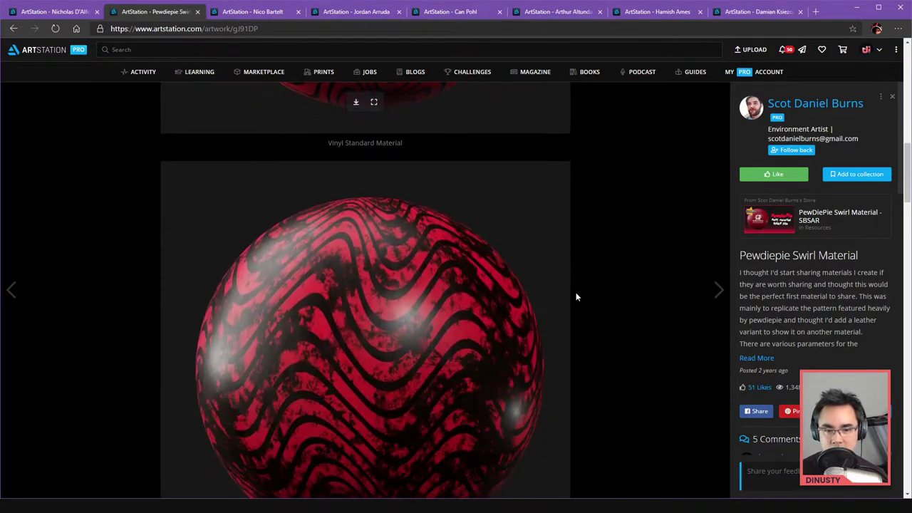
click(815, 103)
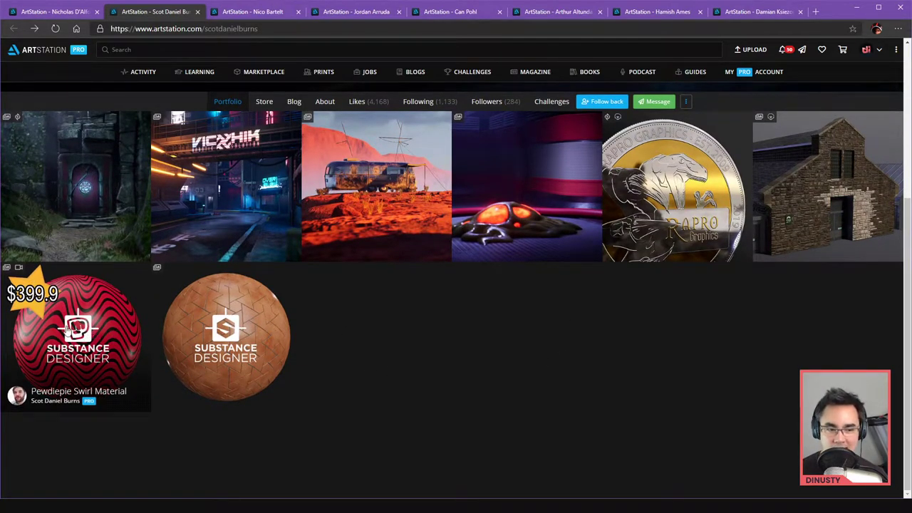
mouse_move(67, 306)
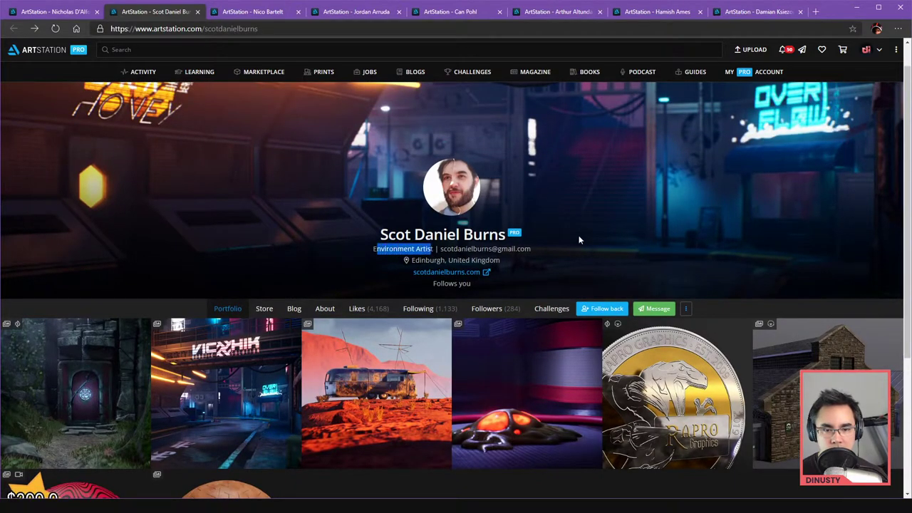
scroll(down, 3)
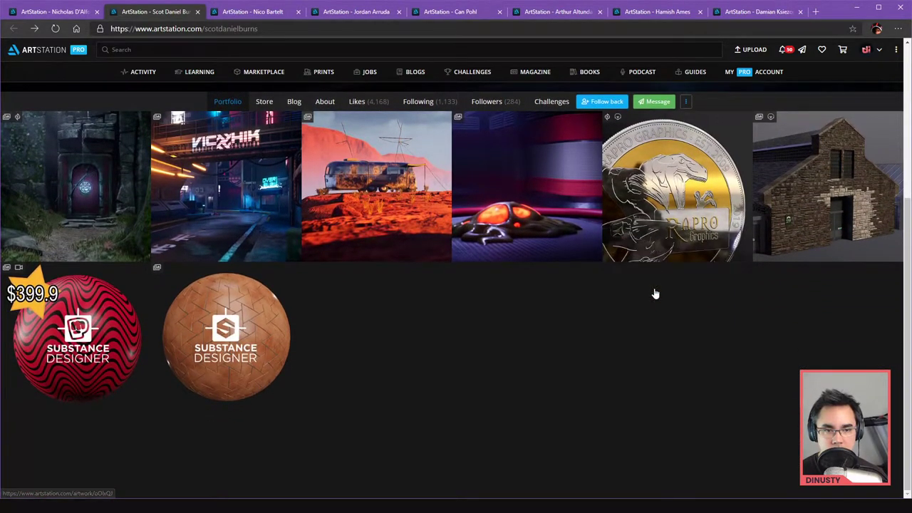
mouse_move(221, 192)
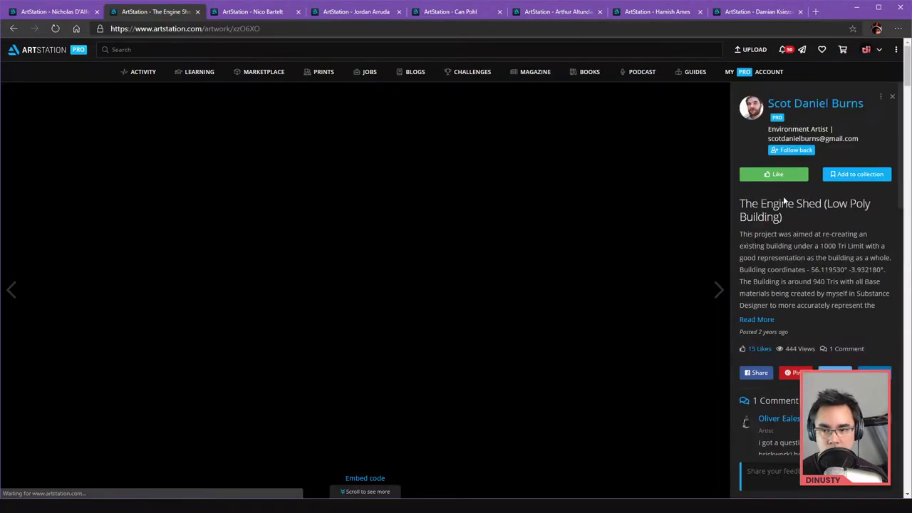
View the 10th Anniversary Coin artwork, then open Attack Of The Earthlings
click(815, 102)
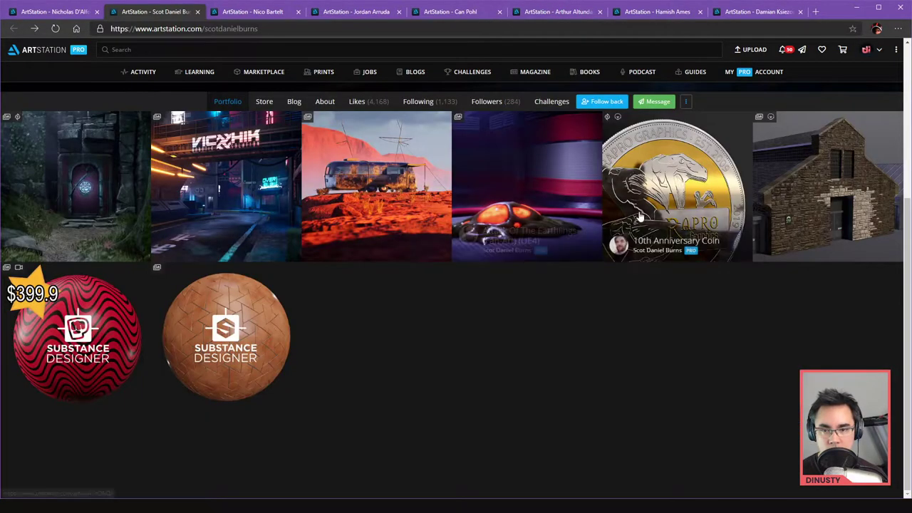
click(671, 188)
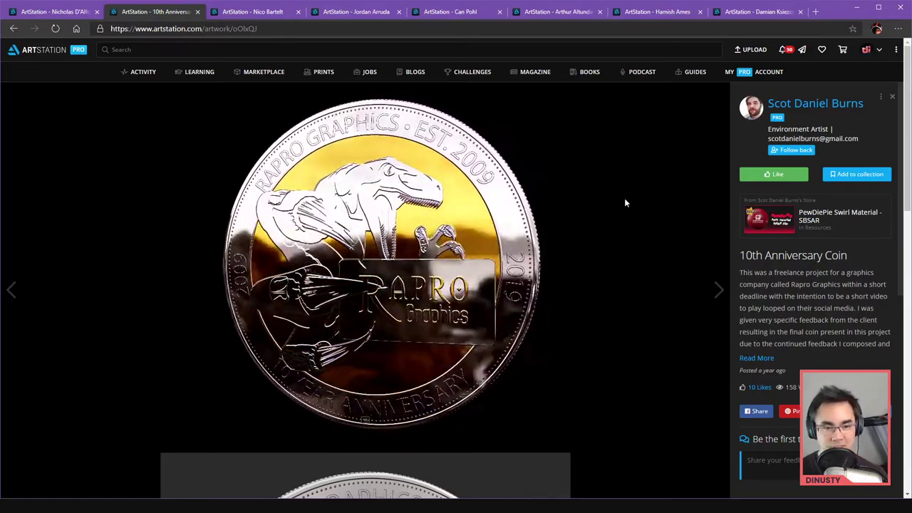
scroll(down, 3)
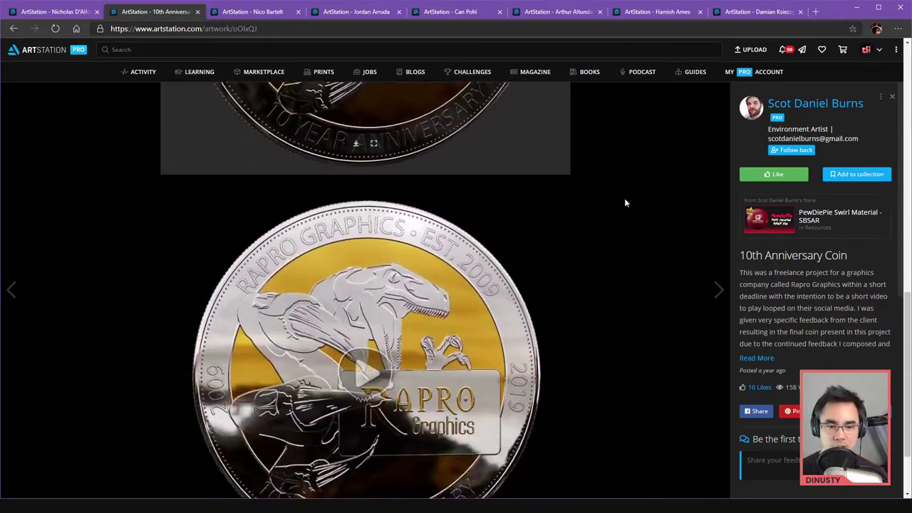
click(814, 102)
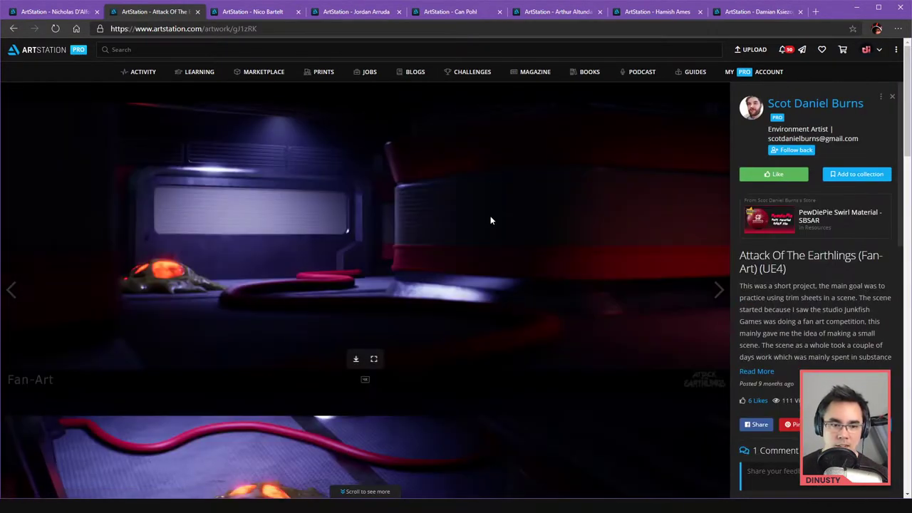
Scroll through the Attack Of The Earthlings creature renders and asset breakdown image
scroll(down, 3)
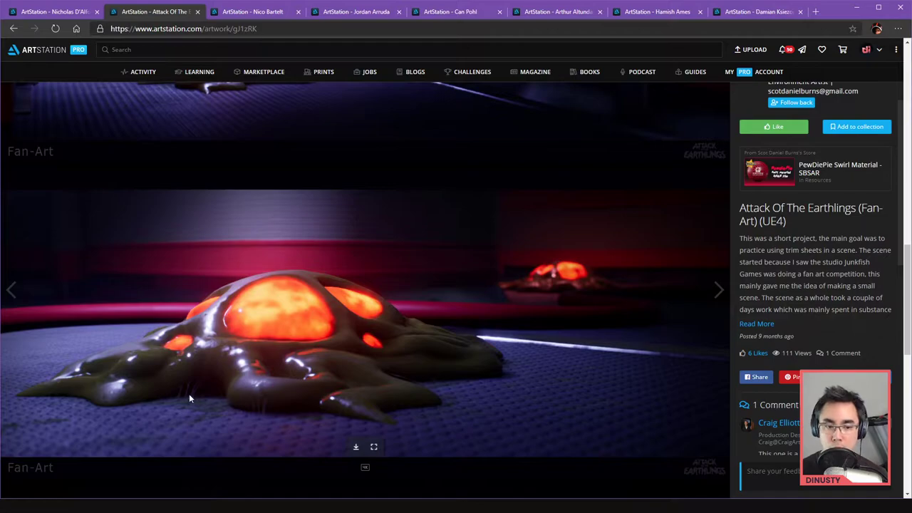
scroll(down, 3)
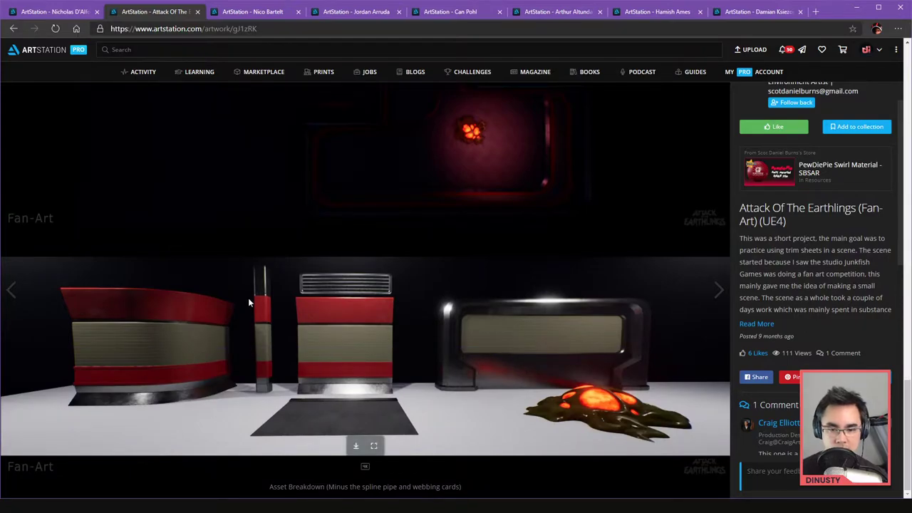
scroll(down, 3)
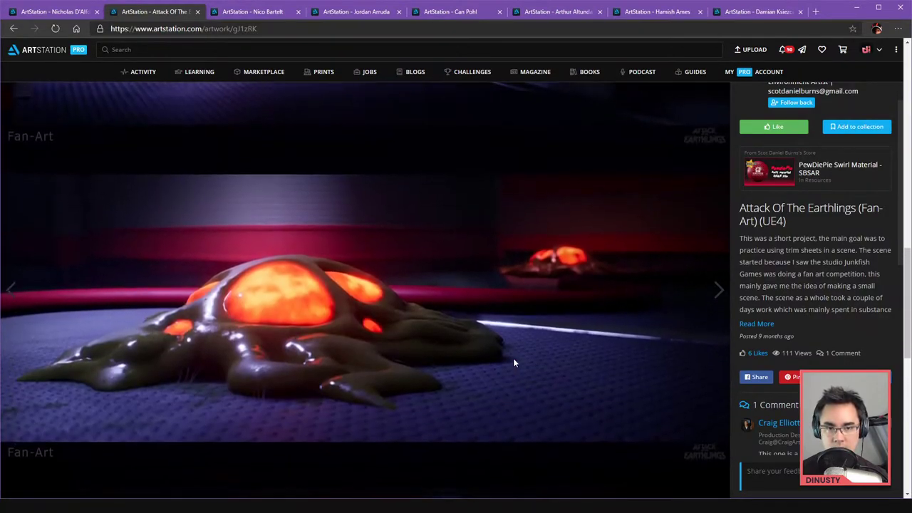
mouse_move(103, 381)
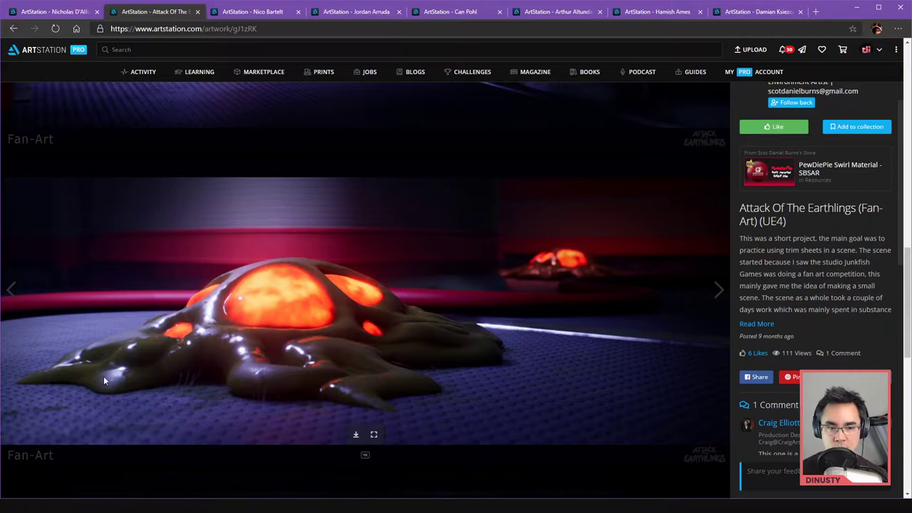
mouse_move(182, 376)
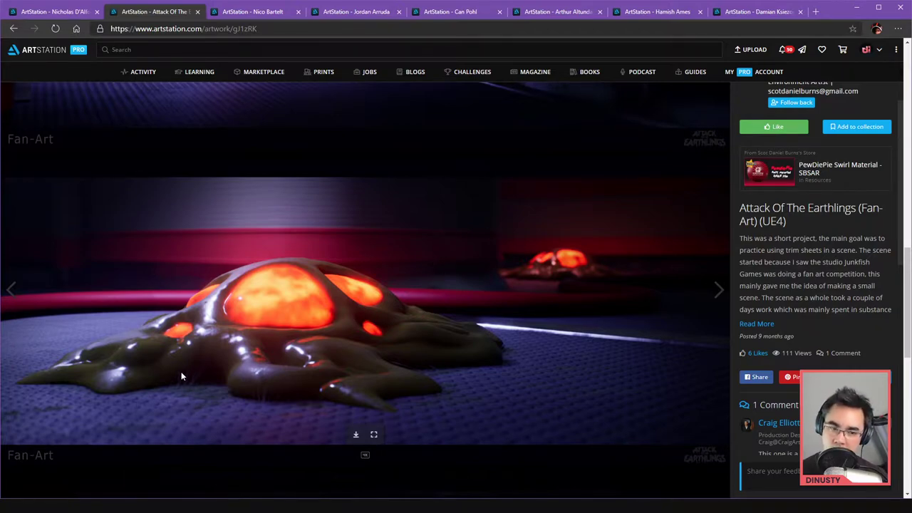
mouse_move(254, 402)
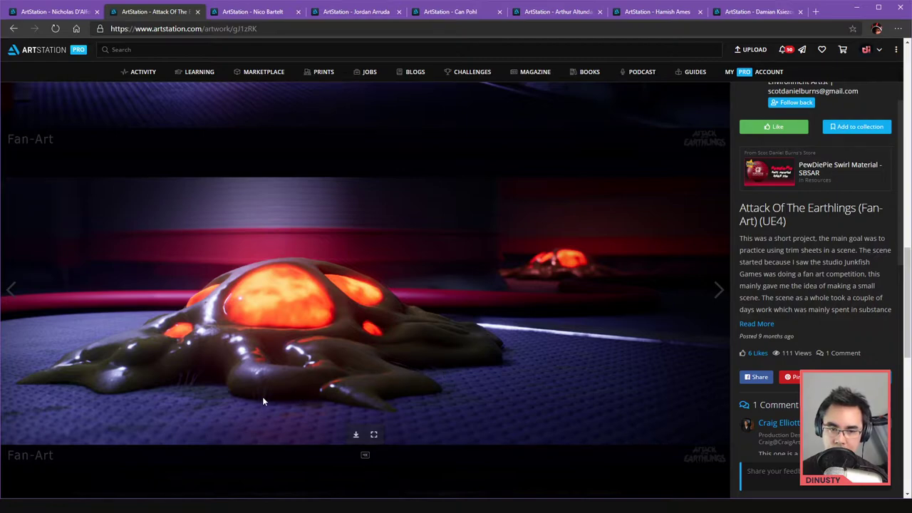
mouse_move(230, 370)
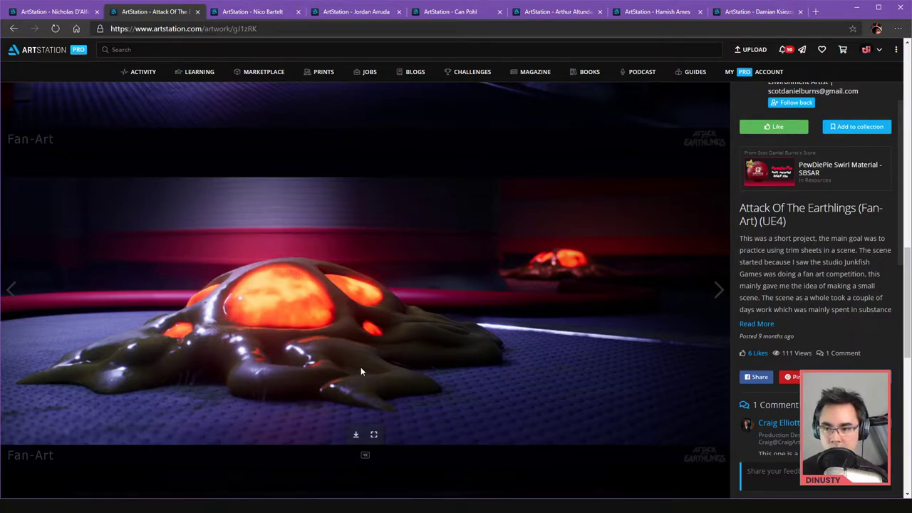
mouse_move(563, 267)
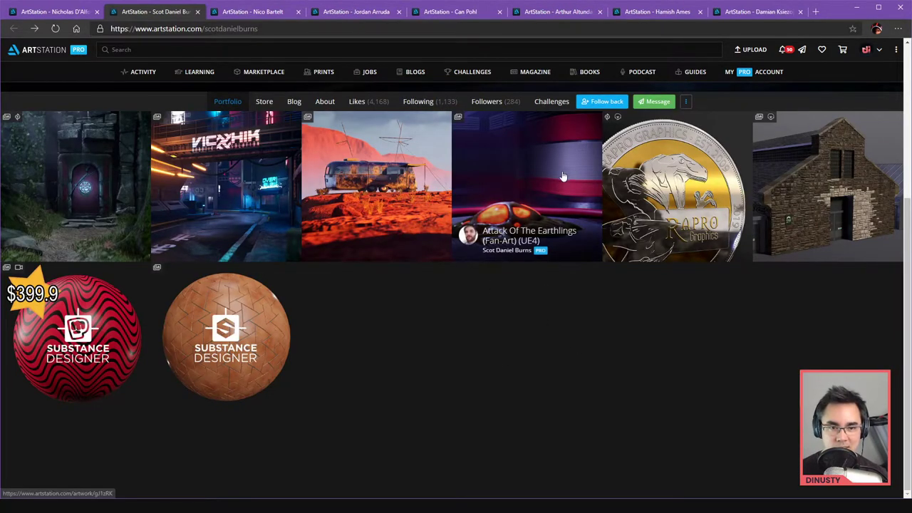
Open Attack Of The Earthlings (Fan-Art) (UE4) and bring up the render's copy options
click(529, 182)
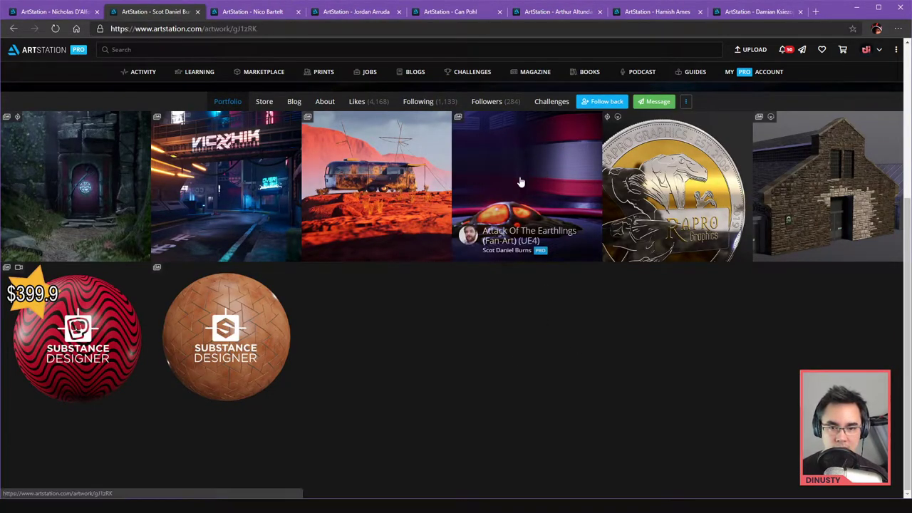
click(520, 181)
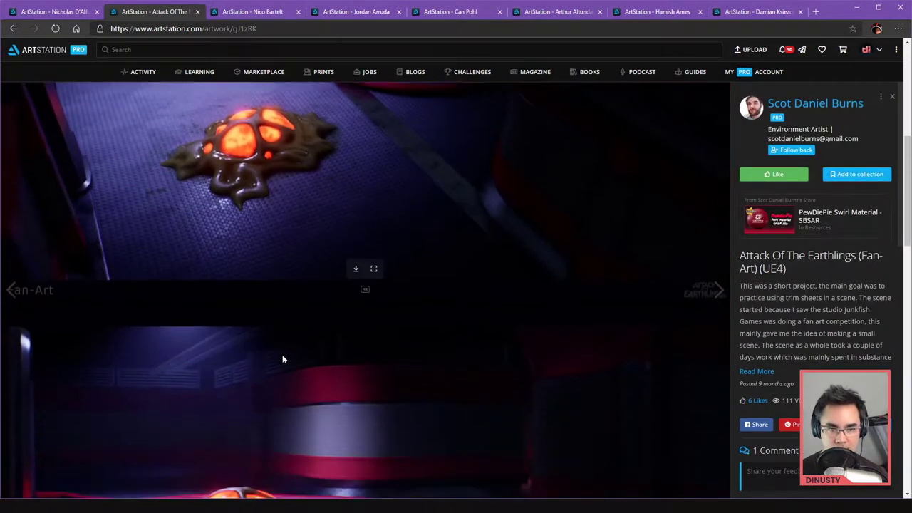
right_click(284, 358)
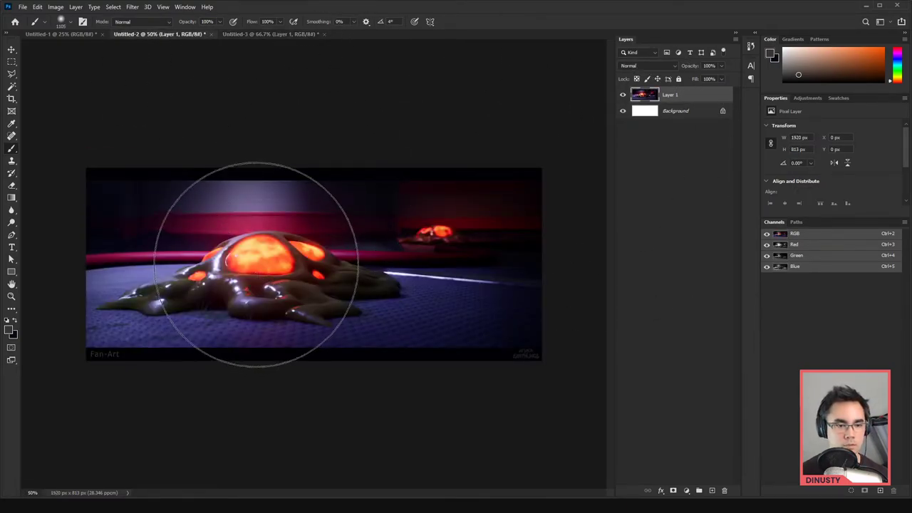
Switch to the Untitled-3 profile screenshot and marquee-select a region of it
click(271, 33)
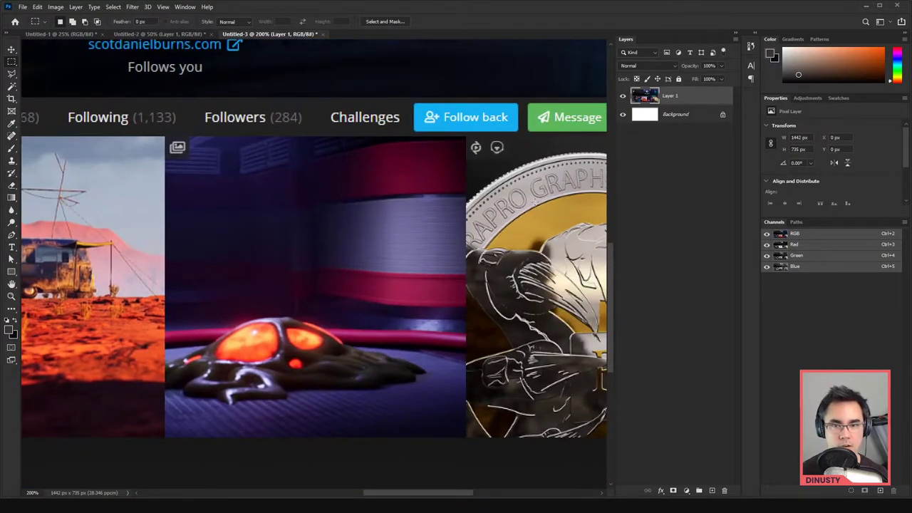
drag(167, 136, 299, 232)
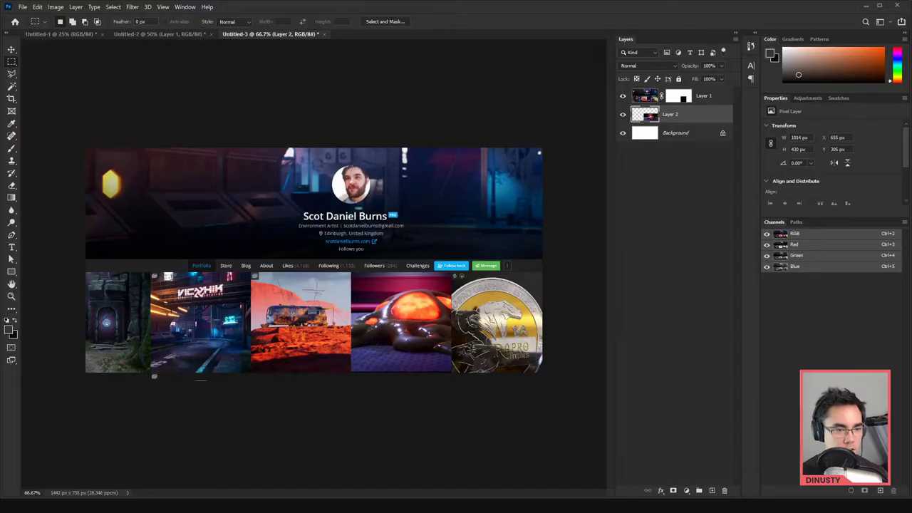
Brighten the Untitled-2 render with Levels (white input 208), then close without saving
click(154, 34)
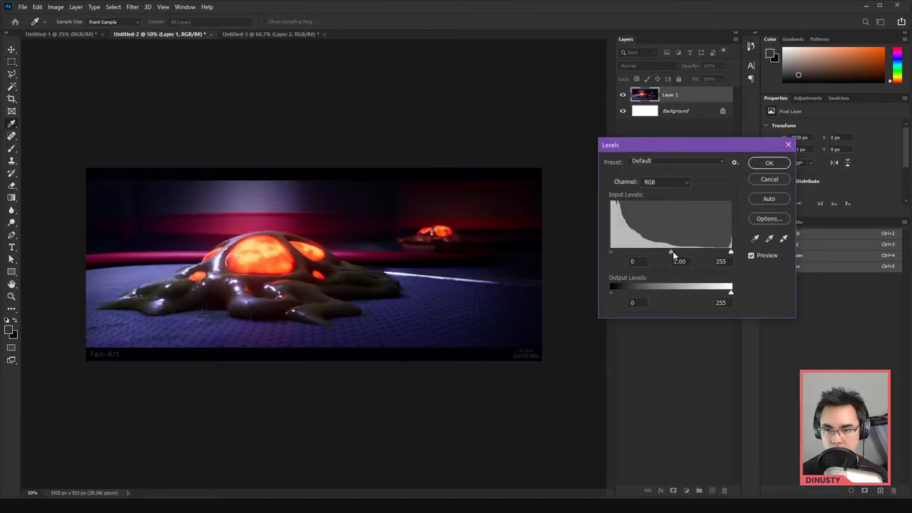
drag(669, 251, 664, 251)
text(1)
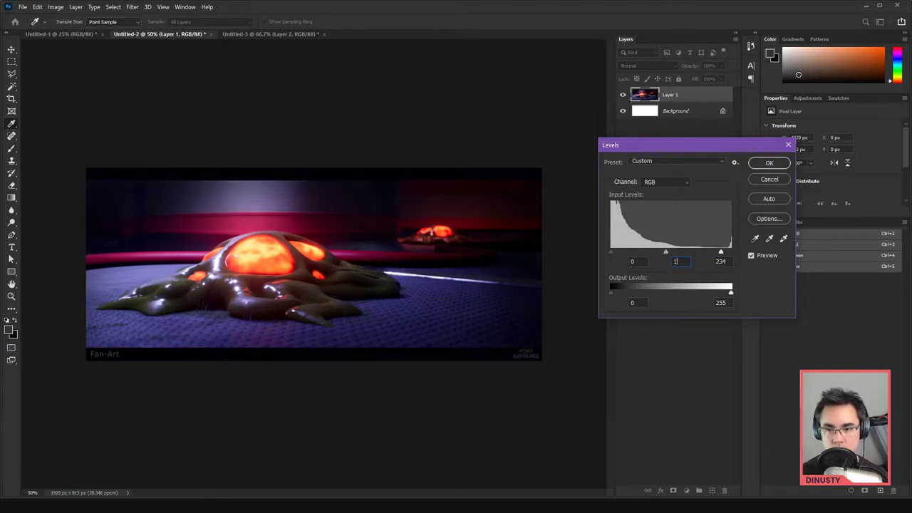
drag(720, 251, 715, 251)
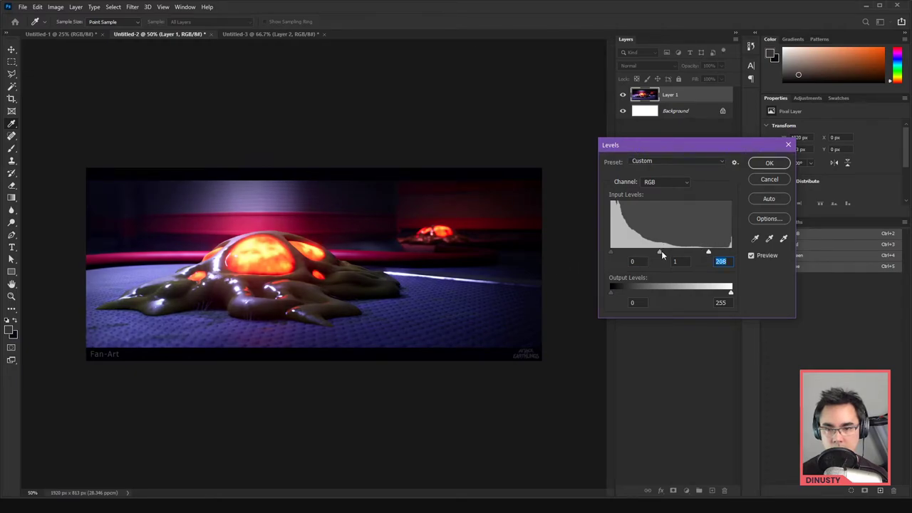
click(768, 162)
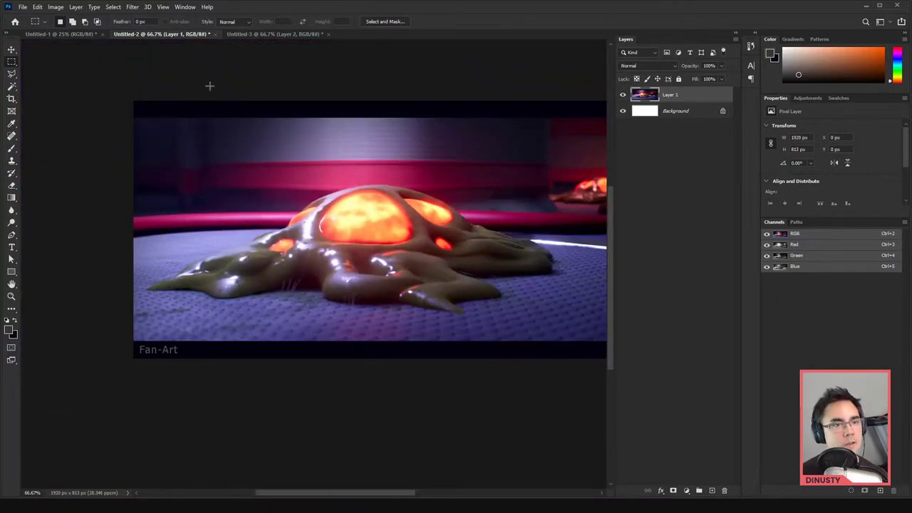
click(222, 41)
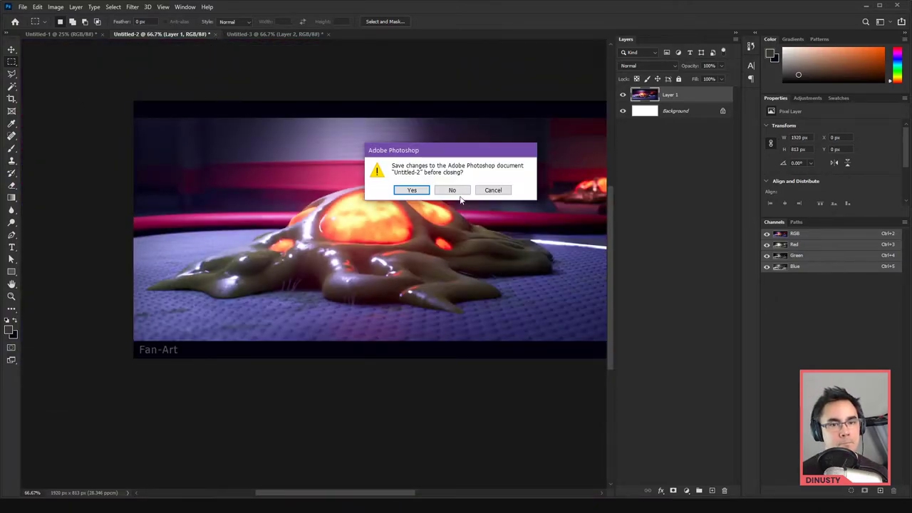
click(452, 190)
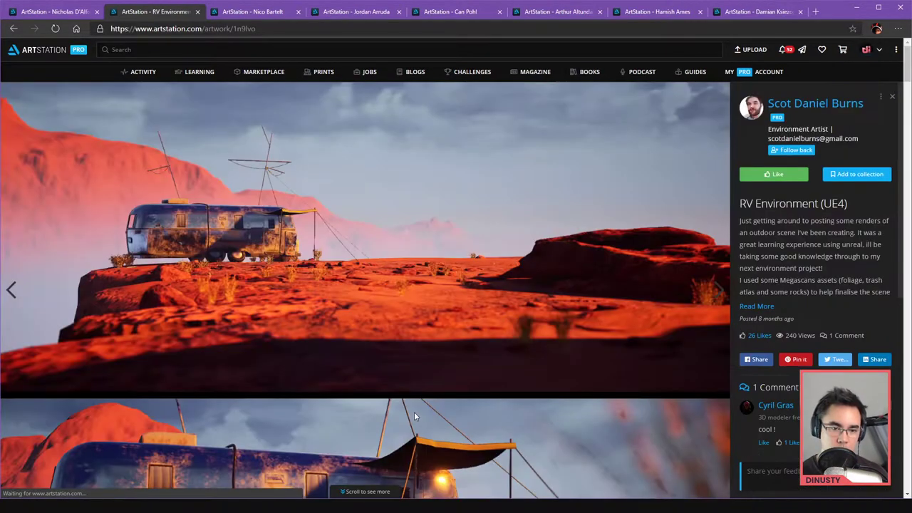
scroll(down, 3)
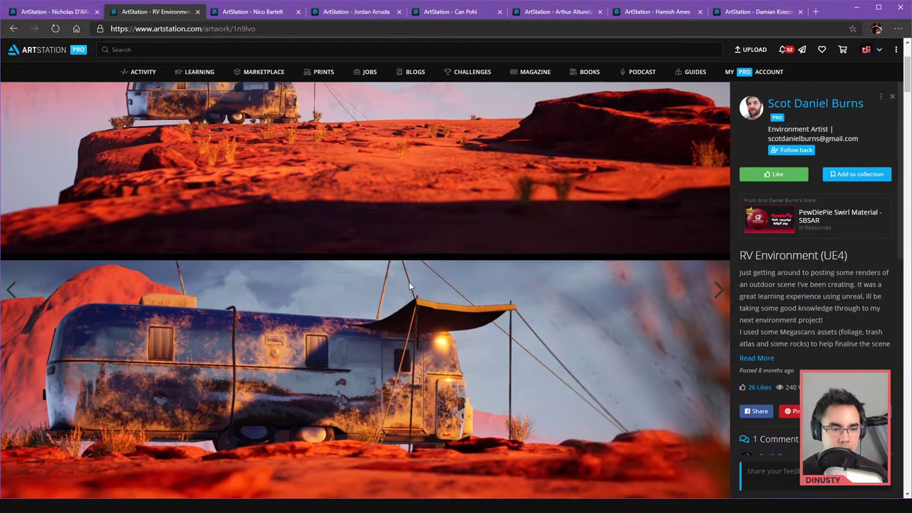
scroll(down, 3)
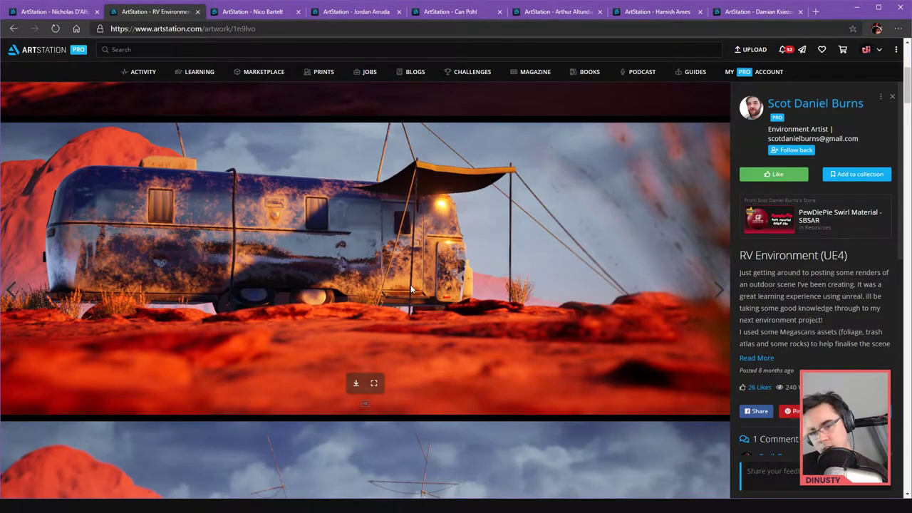
mouse_move(322, 263)
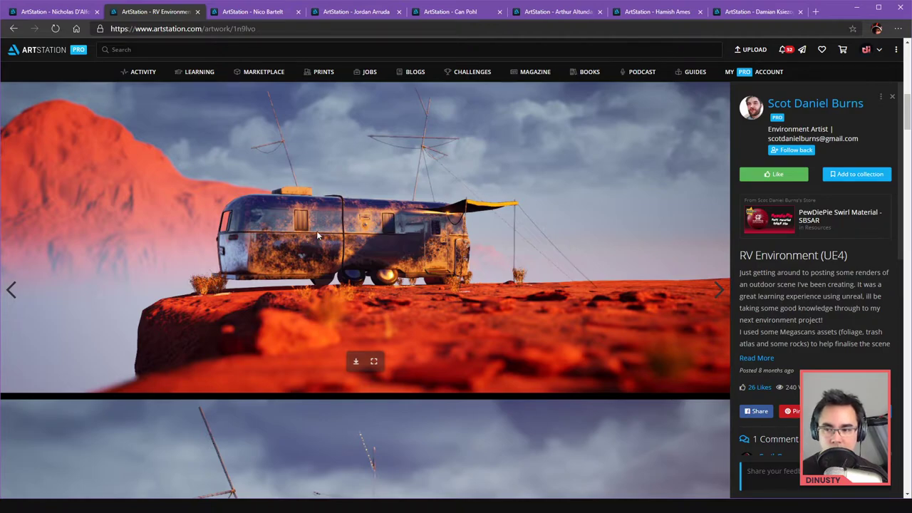
mouse_move(389, 243)
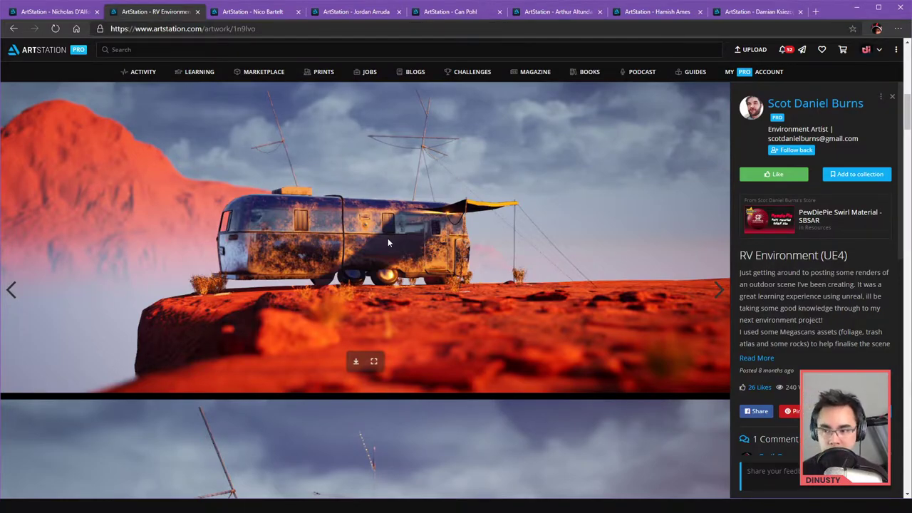
mouse_move(377, 240)
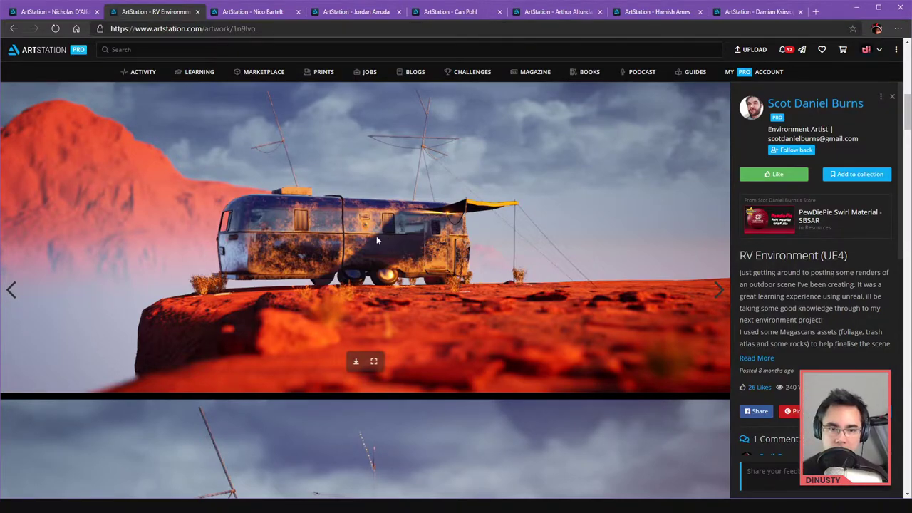
mouse_move(311, 264)
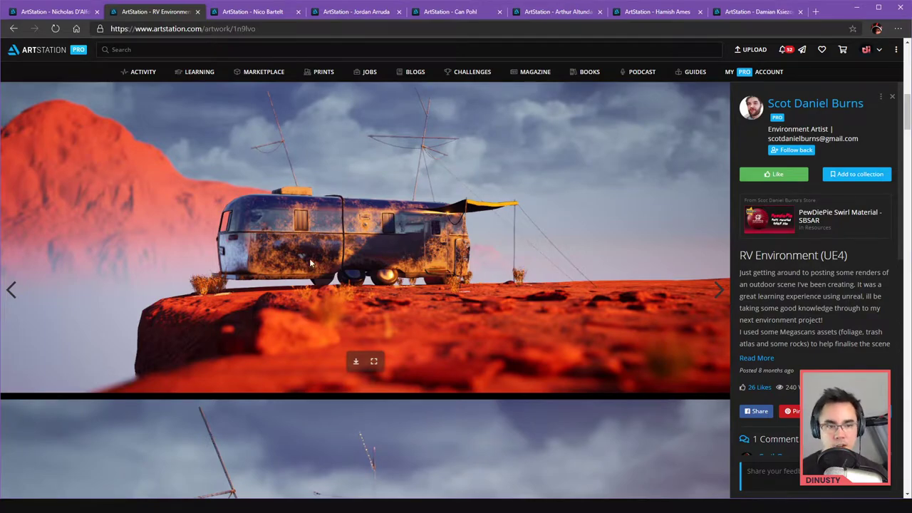
scroll(down, 3)
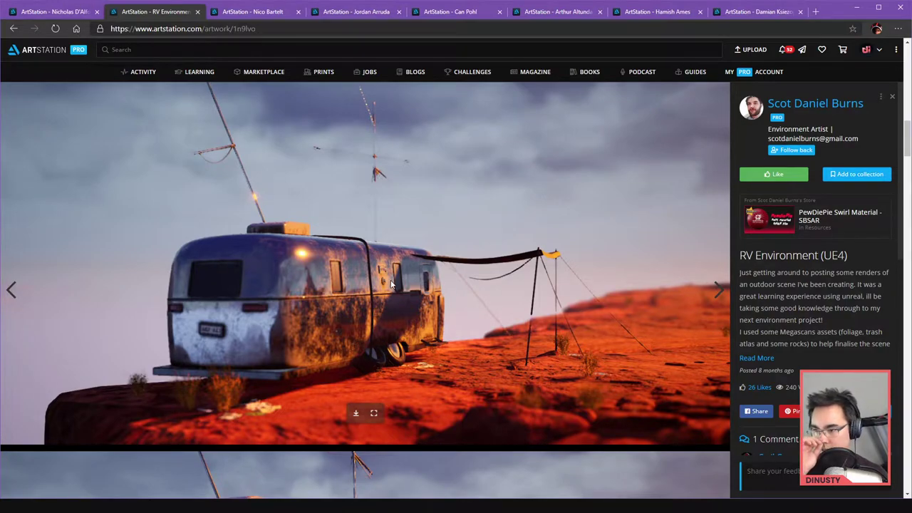
scroll(down, 3)
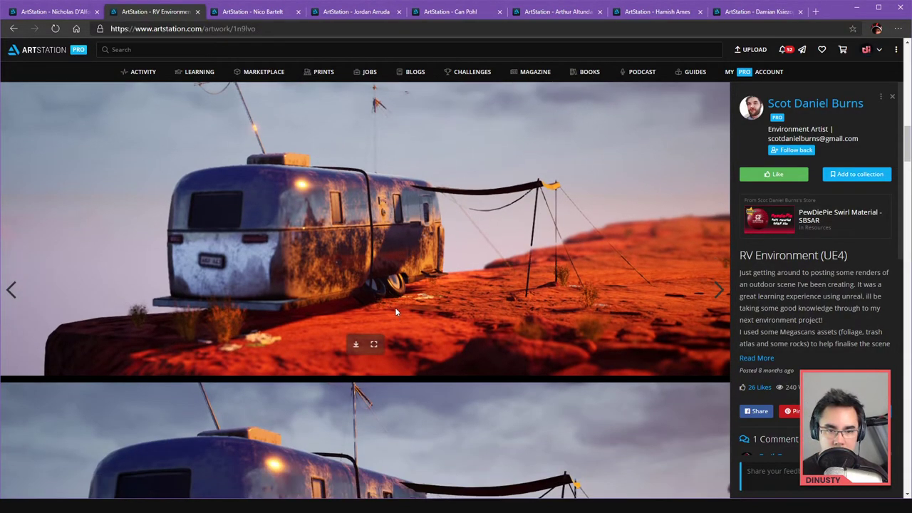
scroll(down, 3)
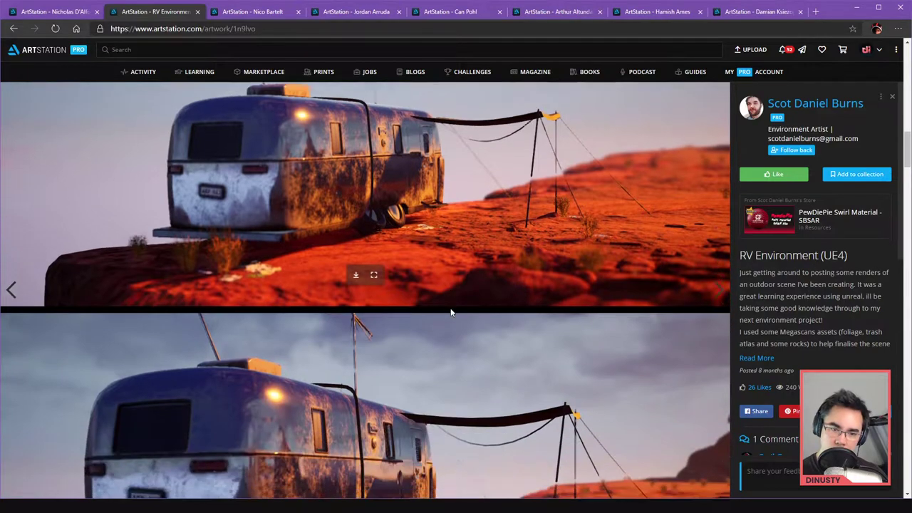
scroll(down, 3)
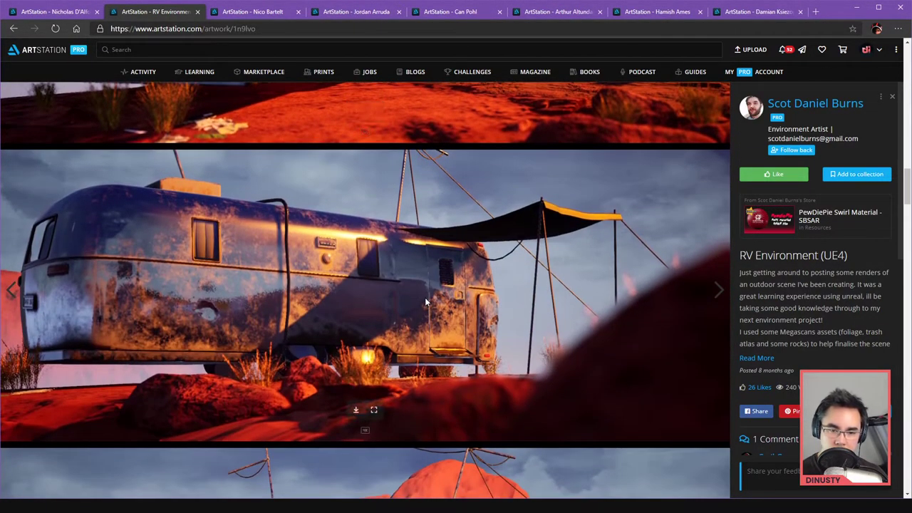
mouse_move(447, 348)
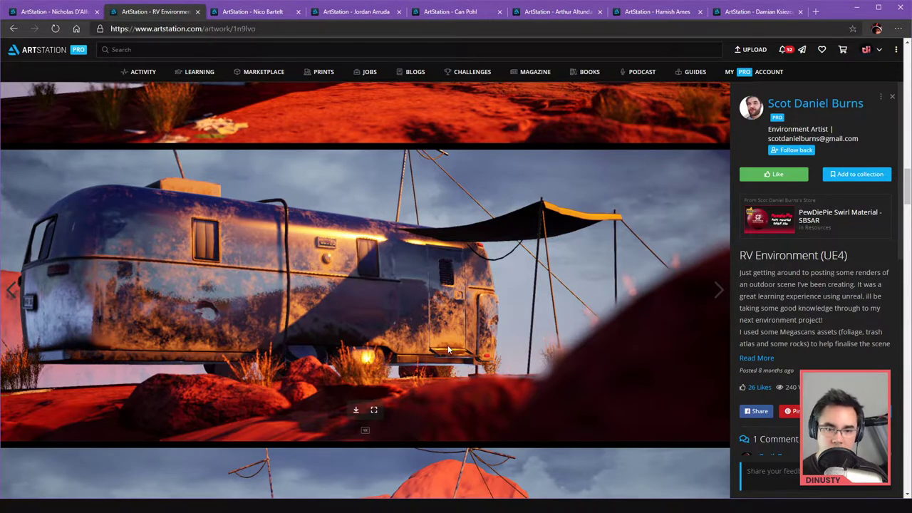
mouse_move(402, 309)
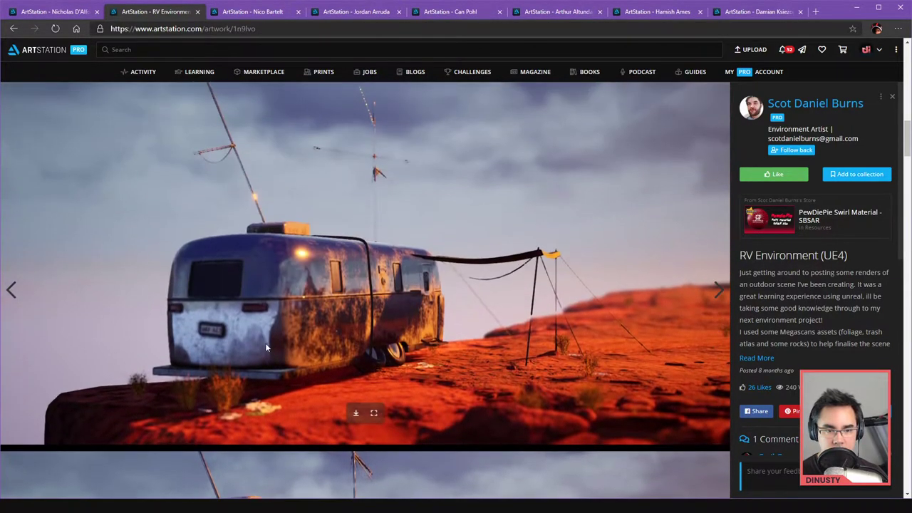
mouse_move(333, 349)
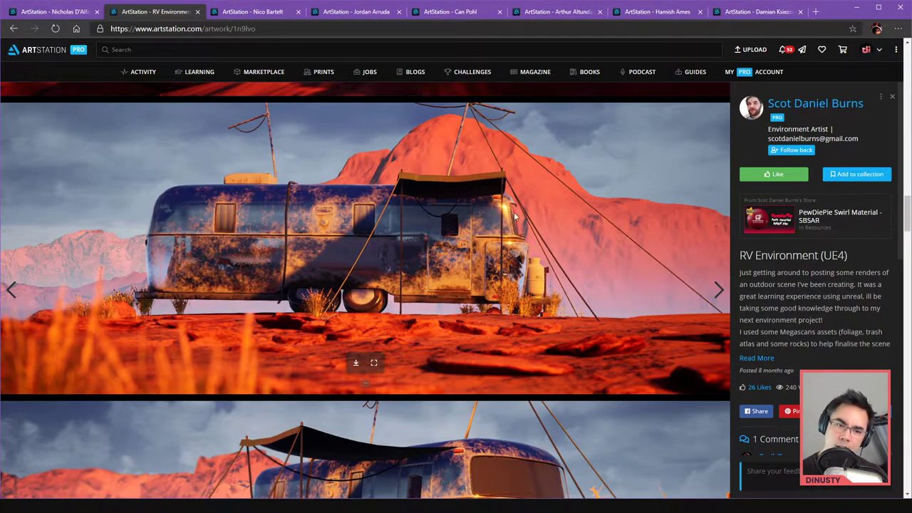
mouse_move(209, 271)
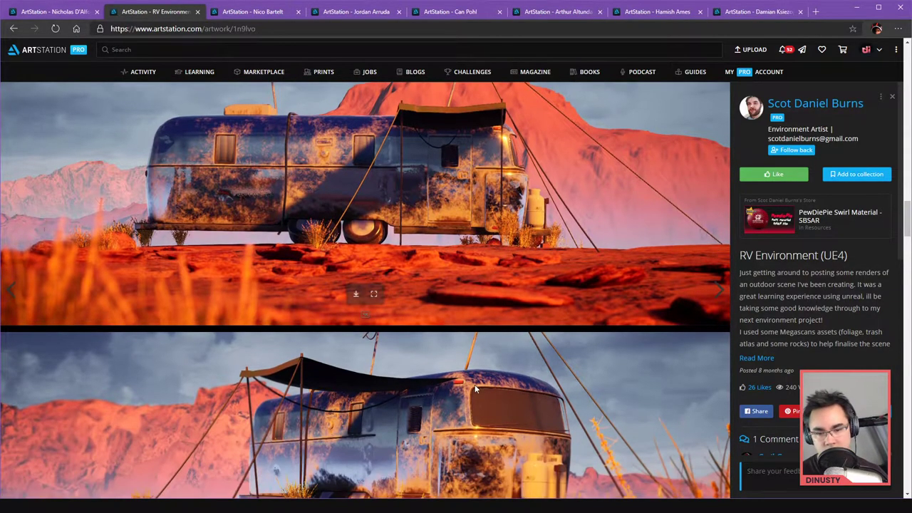
scroll(down, 3)
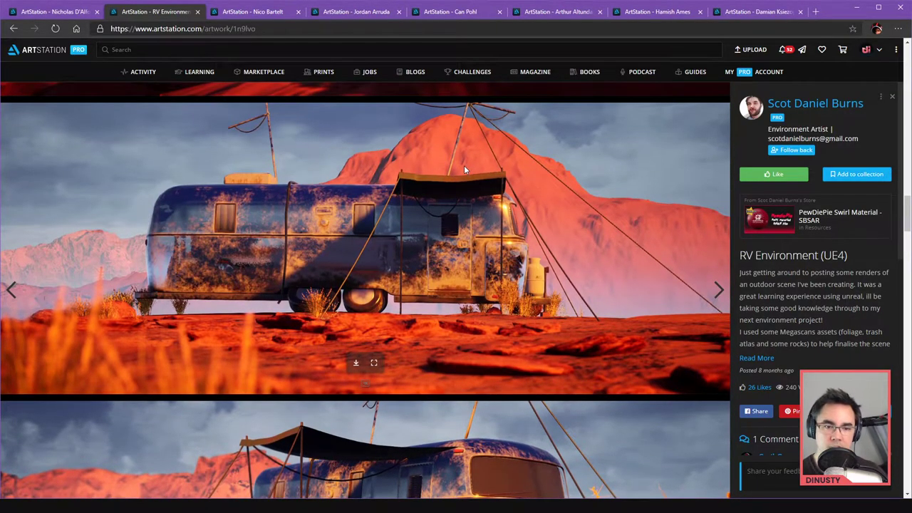
mouse_move(476, 300)
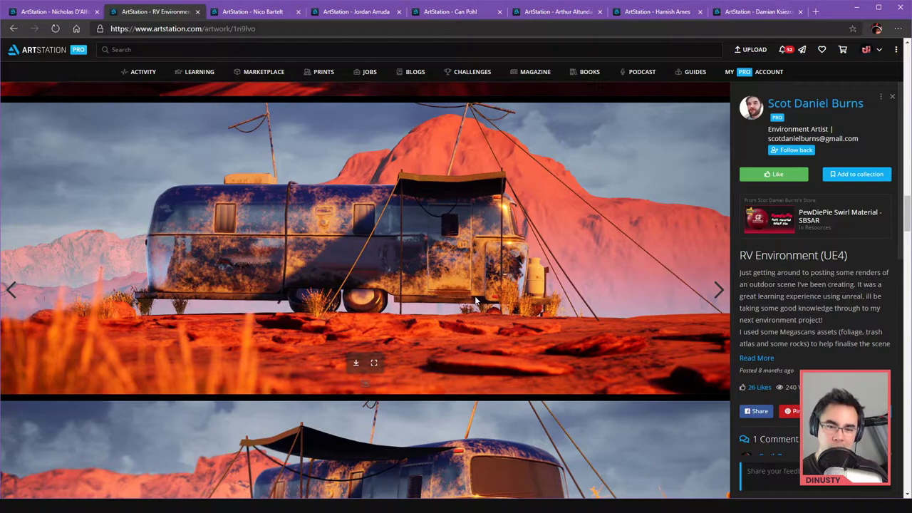
scroll(down, 3)
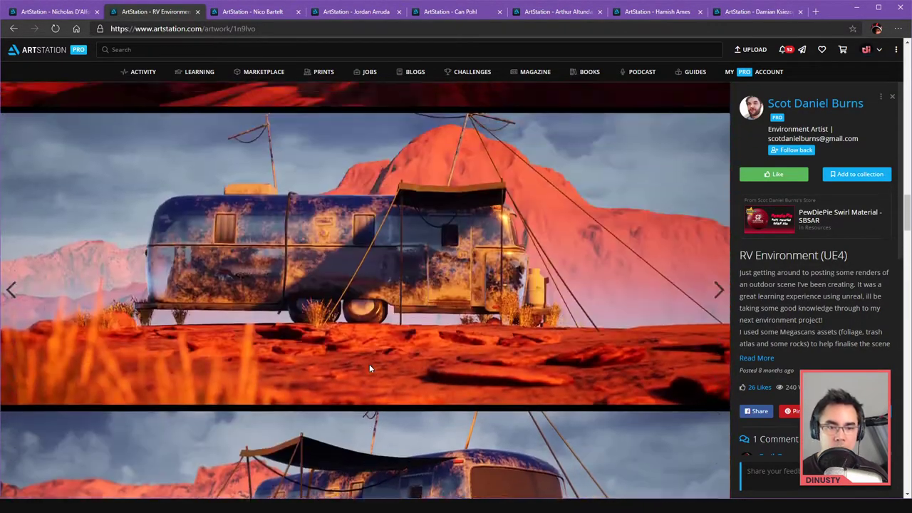
scroll(down, 3)
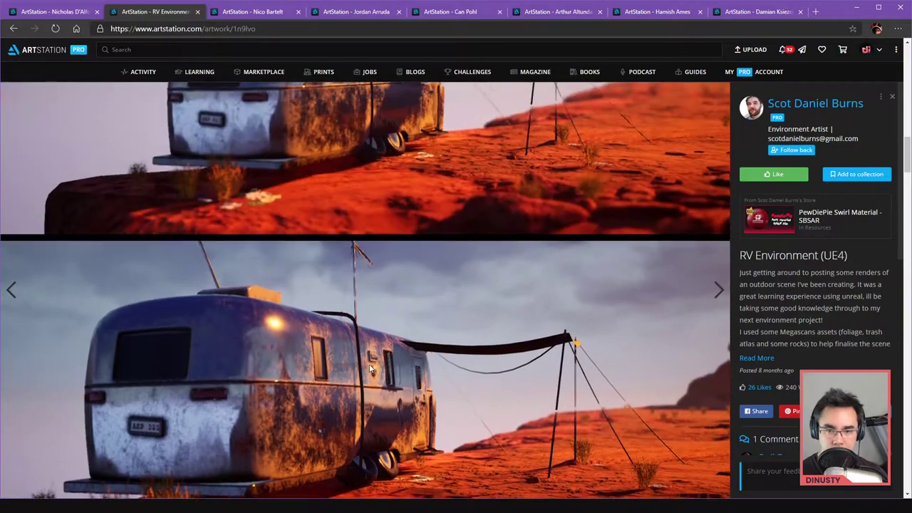
scroll(down, 3)
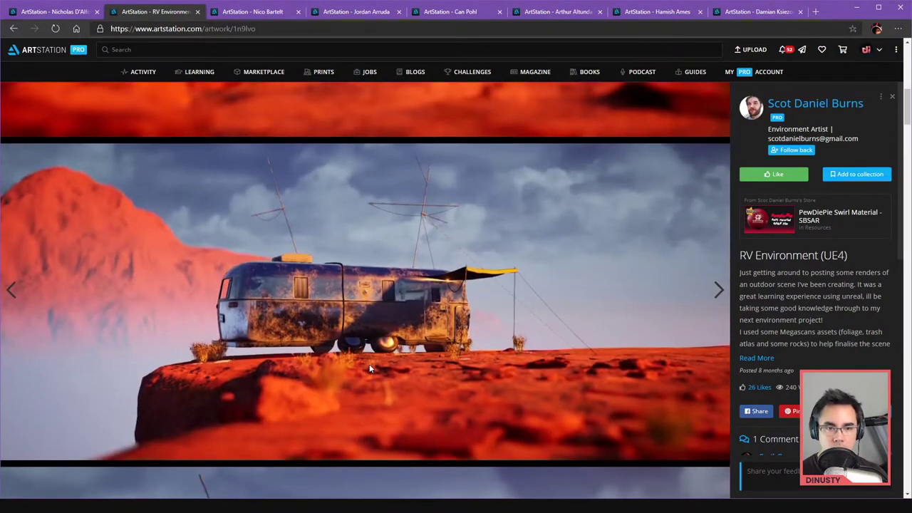
scroll(down, 3)
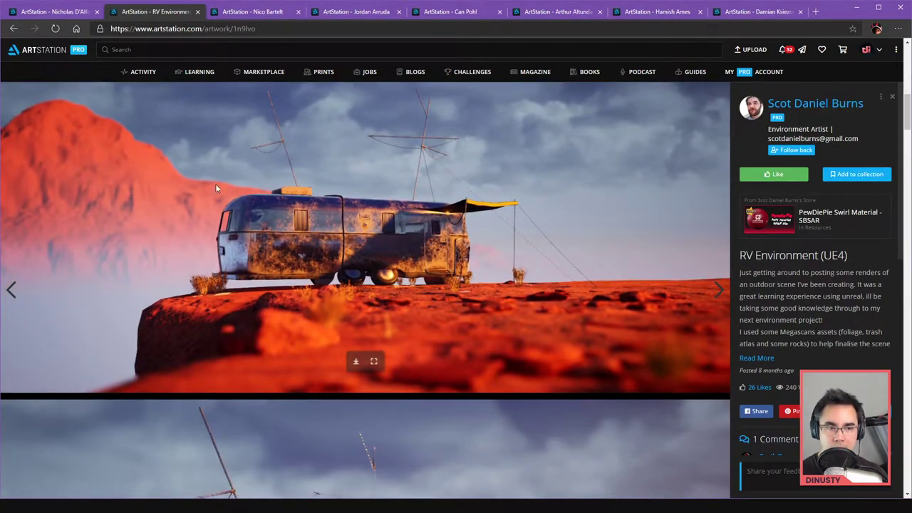
mouse_move(180, 151)
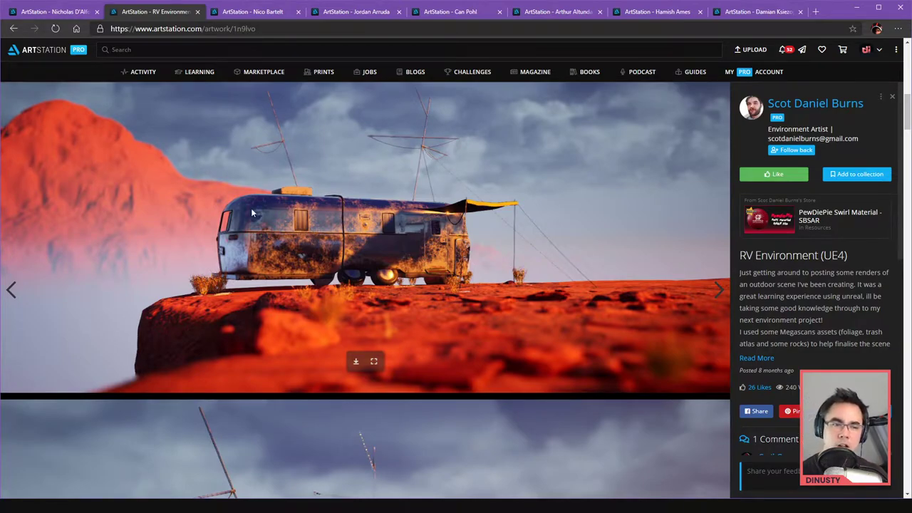
mouse_move(251, 278)
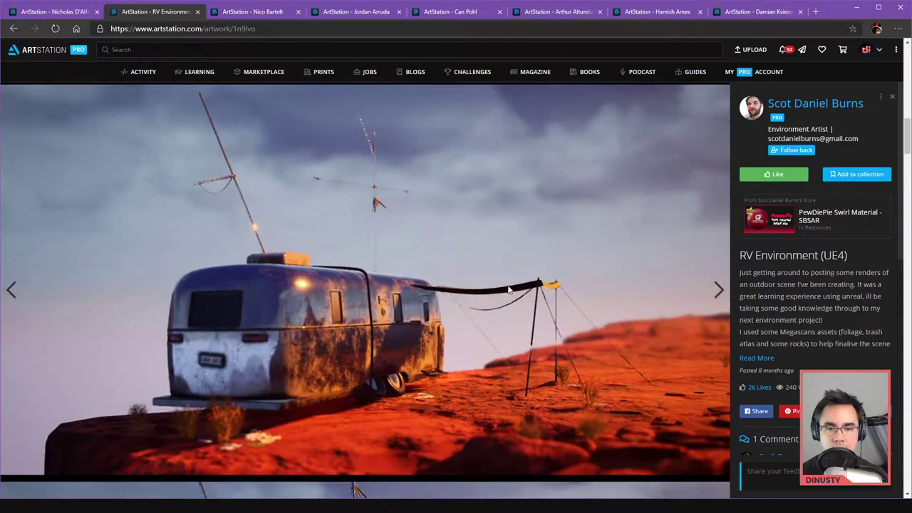
scroll(down, 3)
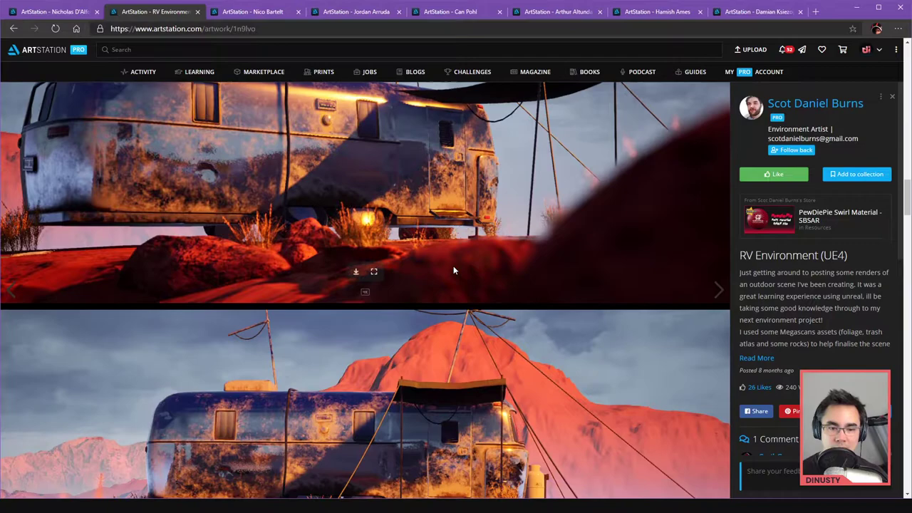
scroll(down, 3)
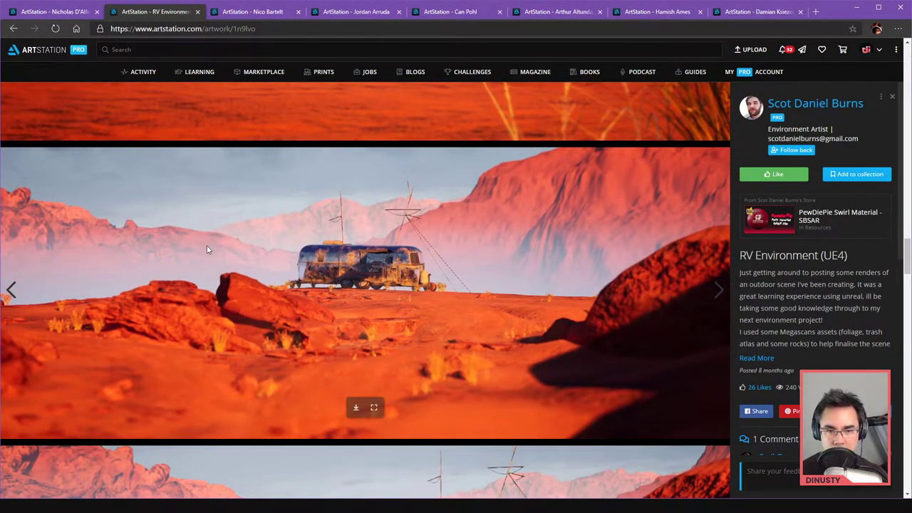
mouse_move(364, 246)
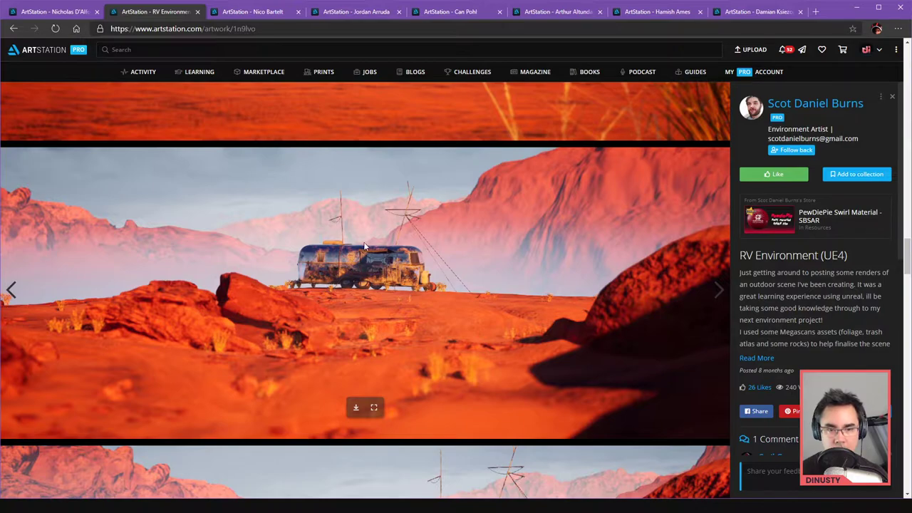
mouse_move(557, 248)
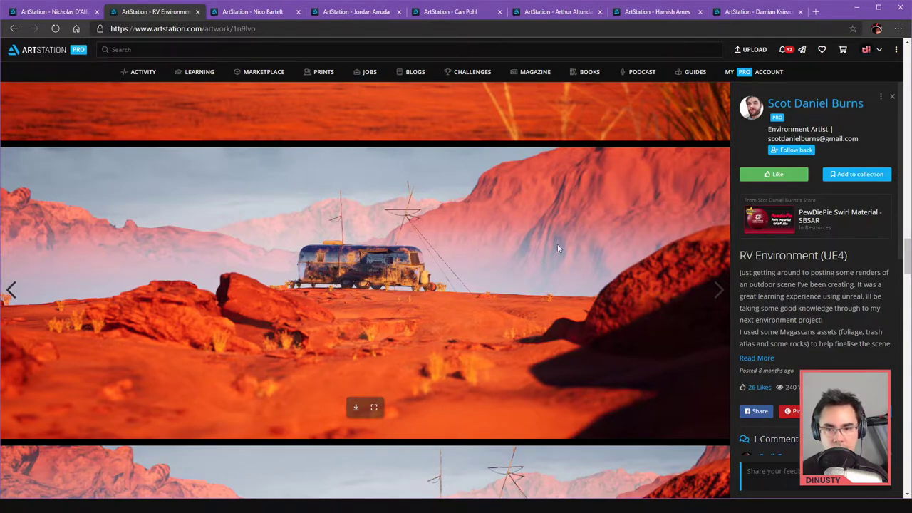
mouse_move(485, 287)
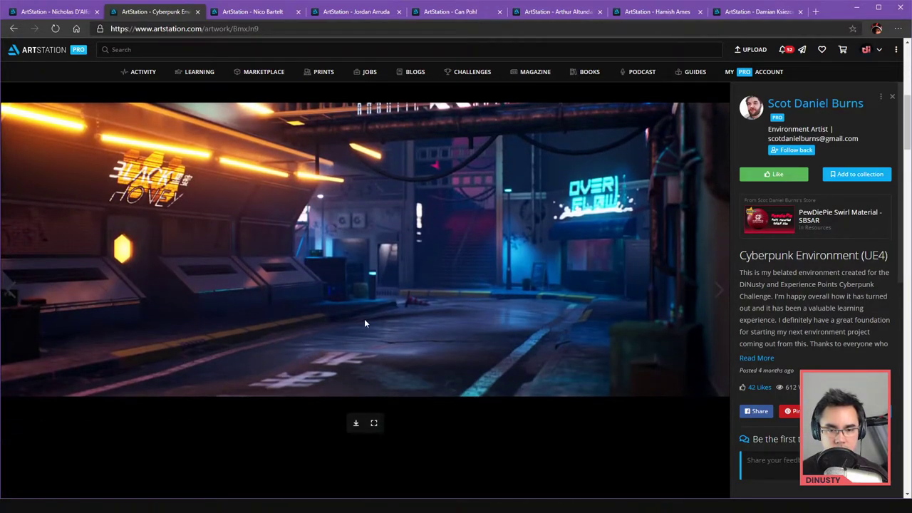
mouse_move(497, 278)
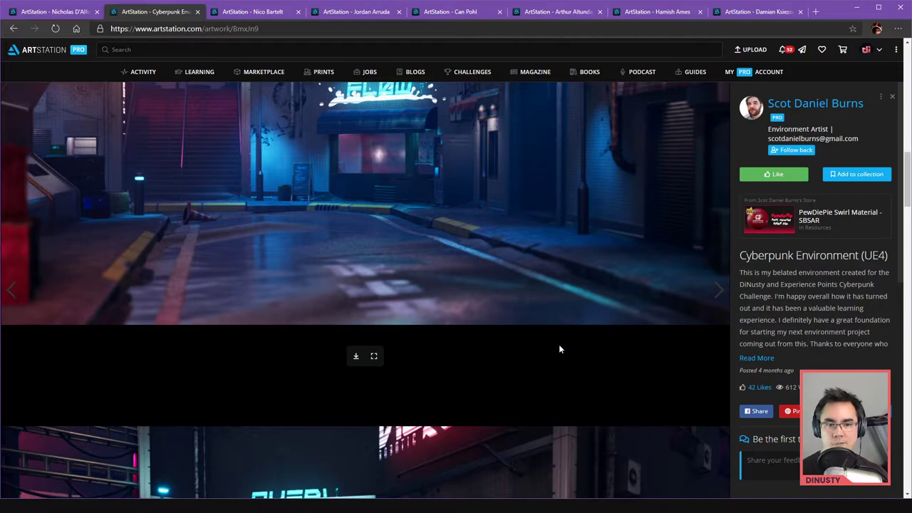
mouse_move(366, 246)
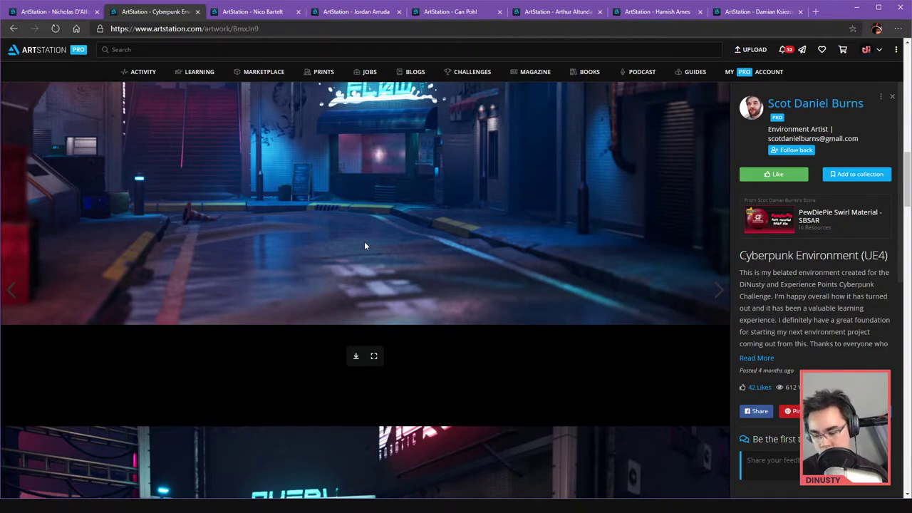
mouse_move(288, 259)
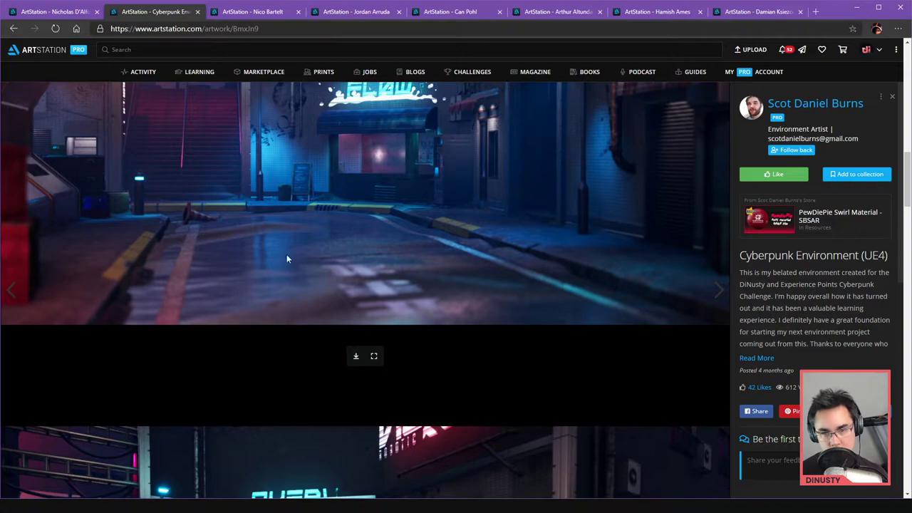
mouse_move(178, 178)
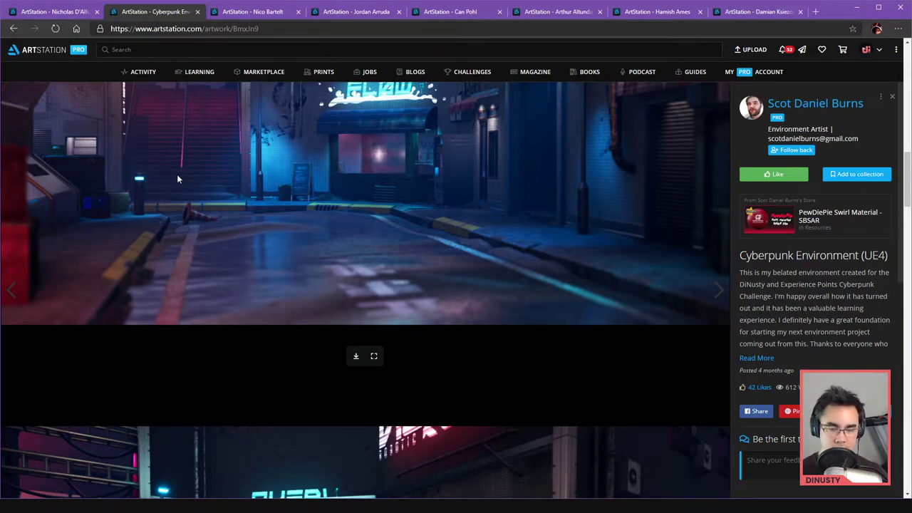
mouse_move(319, 239)
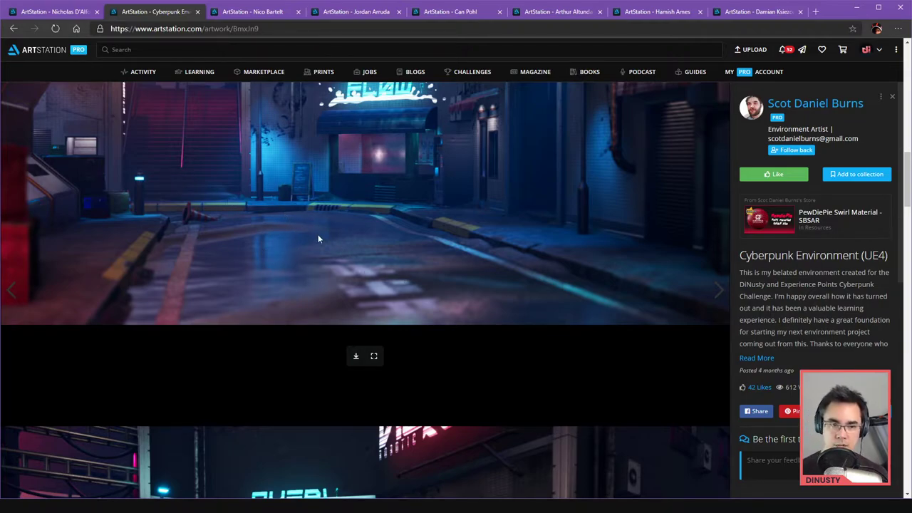
mouse_move(171, 272)
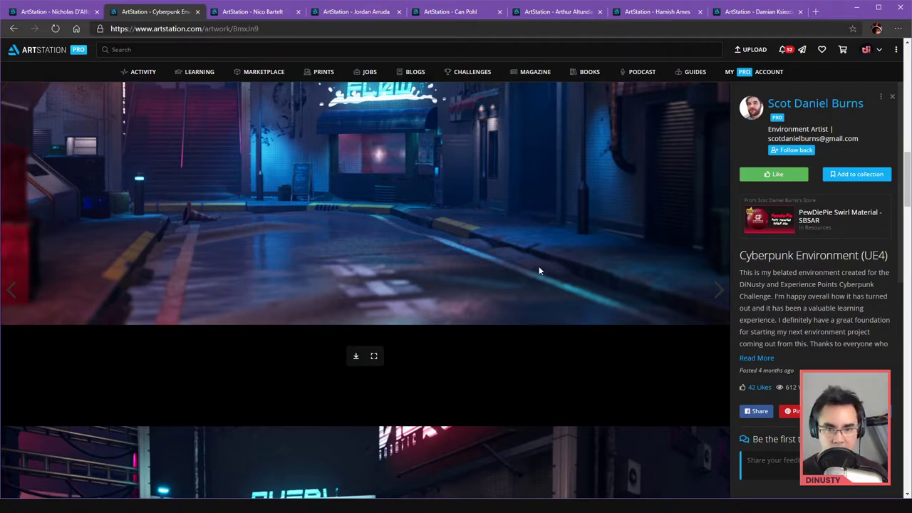
mouse_move(439, 215)
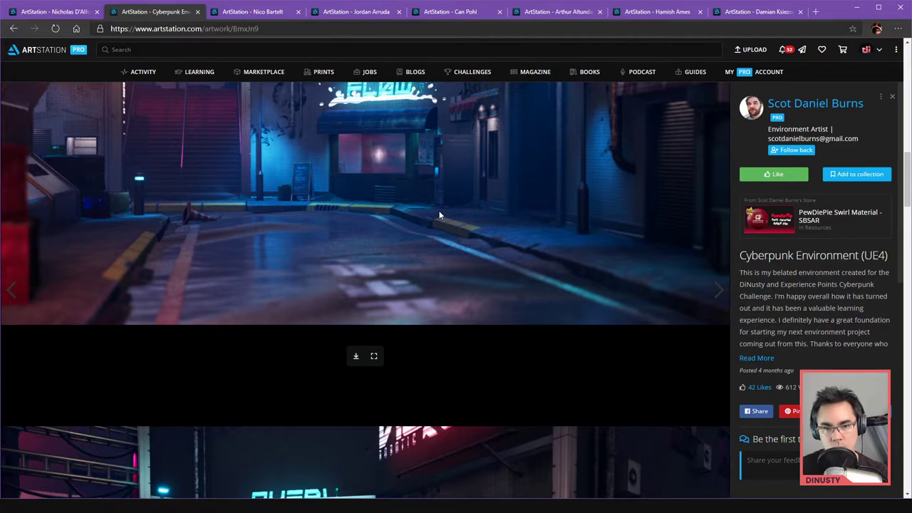
mouse_move(510, 137)
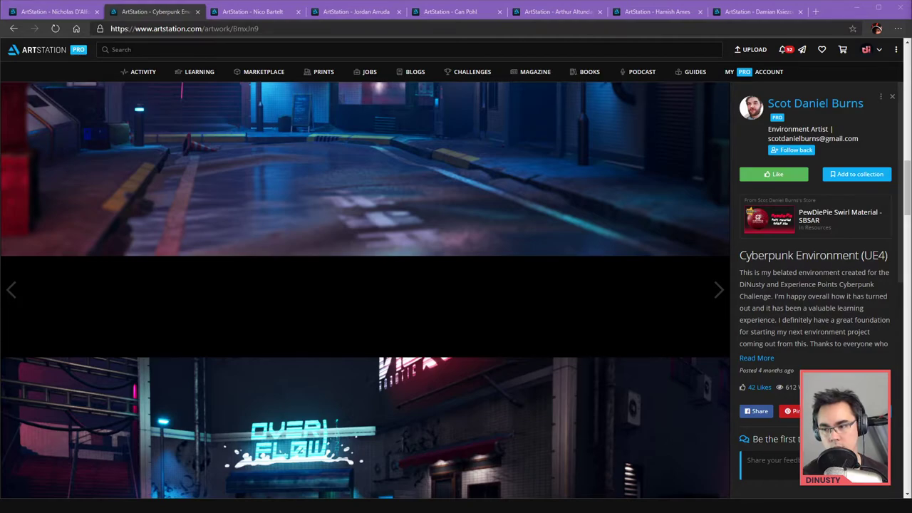
mouse_move(523, 219)
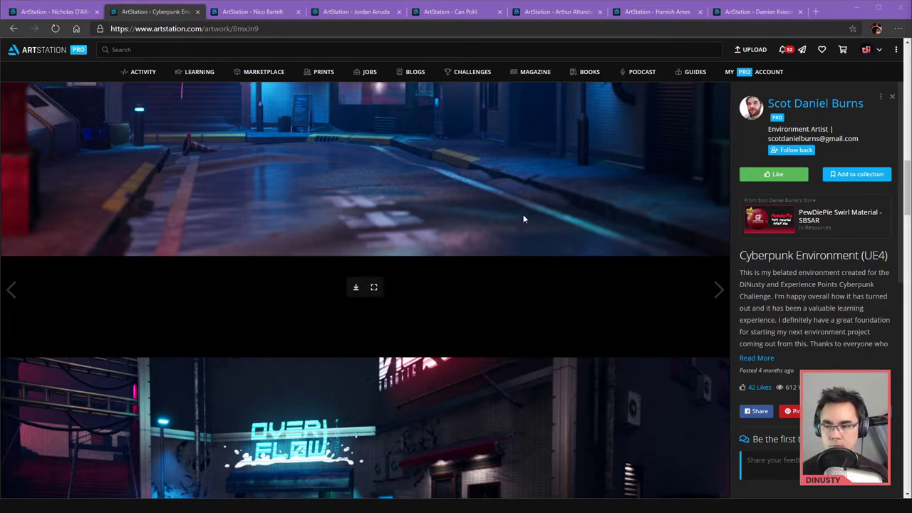
scroll(down, 3)
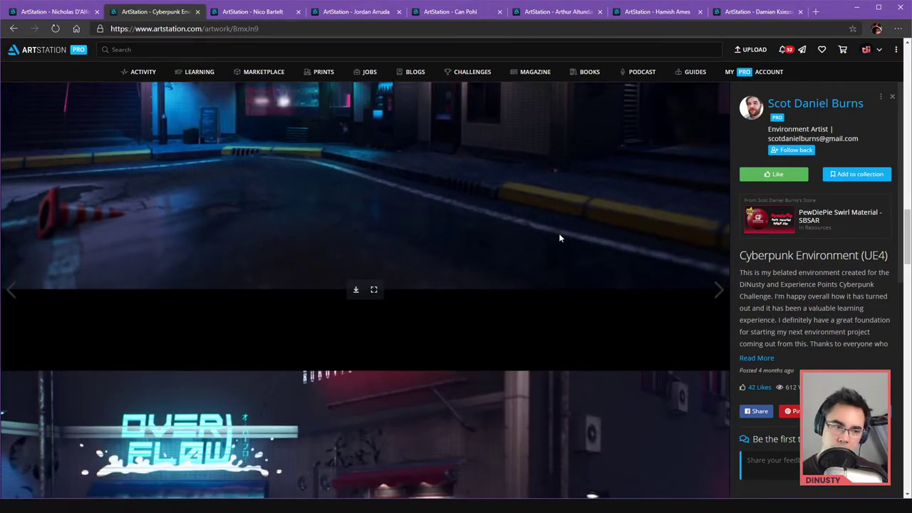
scroll(down, 3)
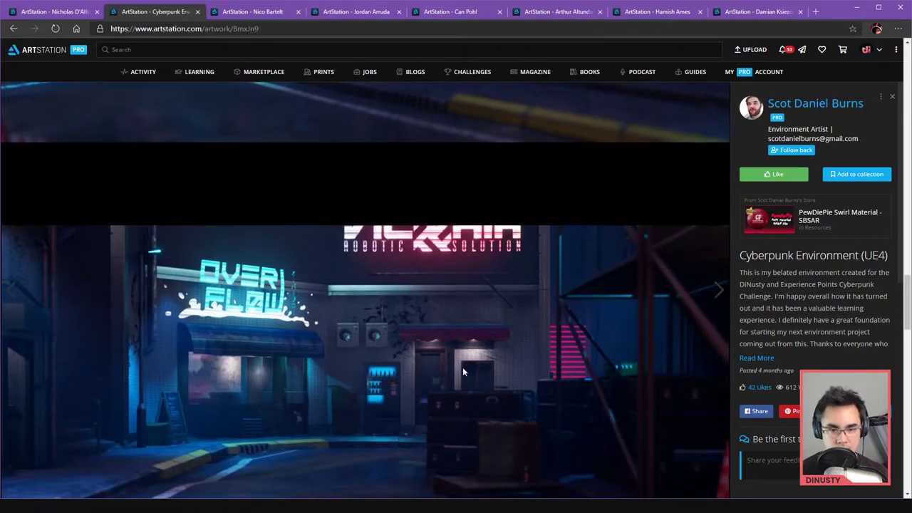
click(717, 288)
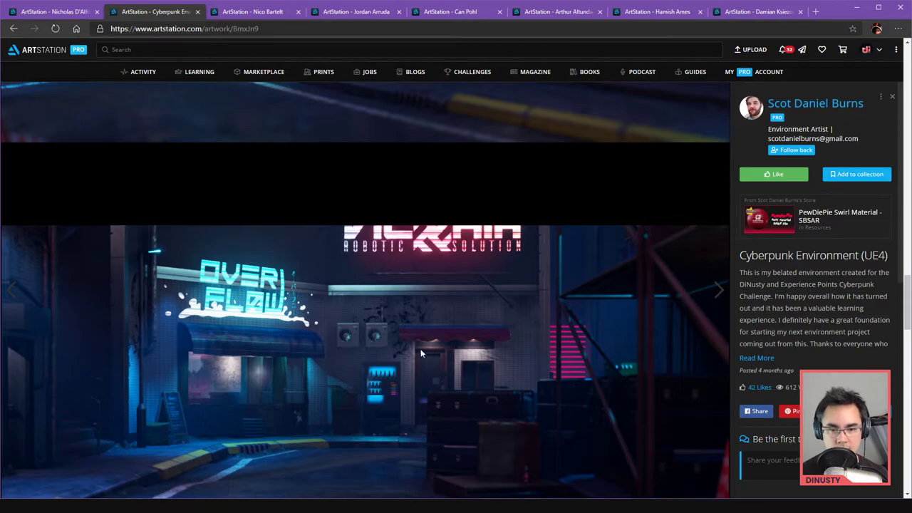
click(718, 288)
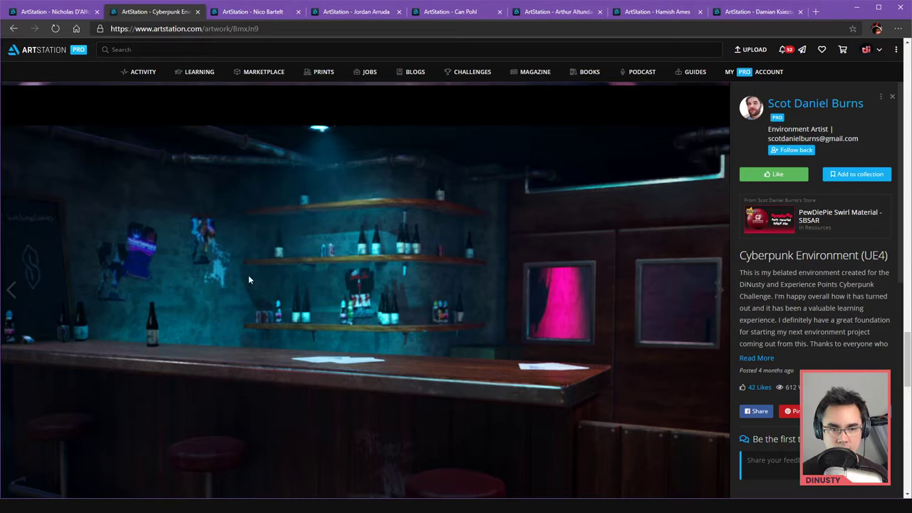
mouse_move(189, 276)
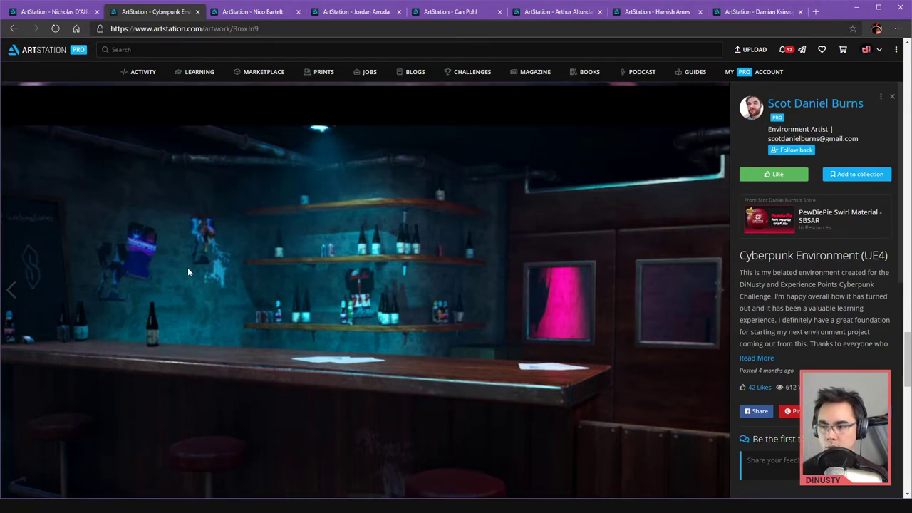
mouse_move(472, 271)
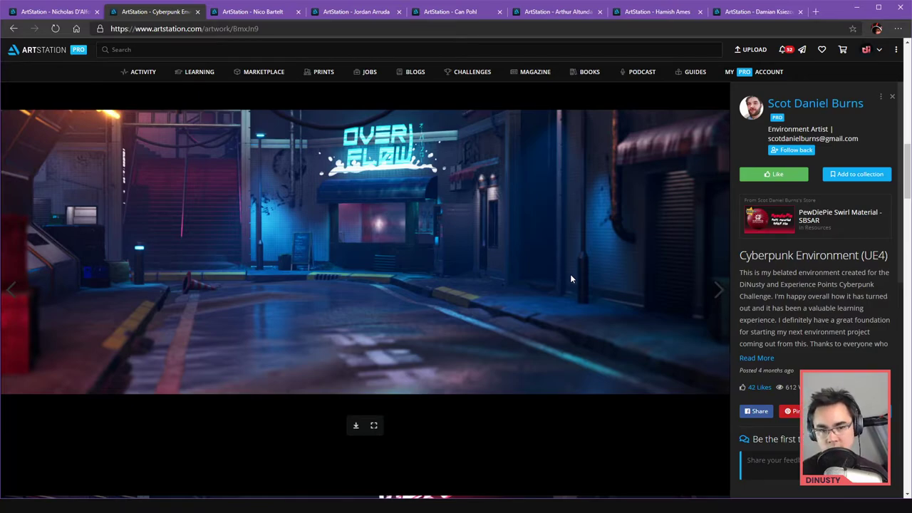
mouse_move(400, 227)
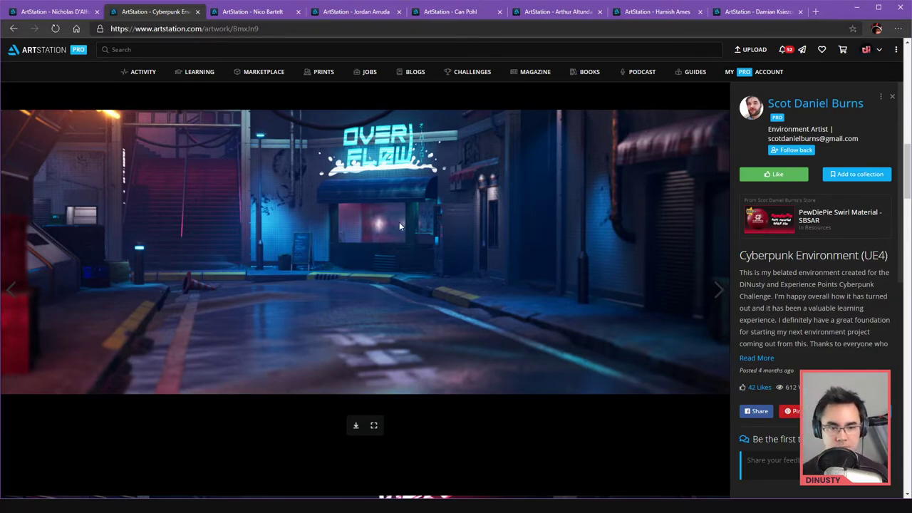
mouse_move(279, 281)
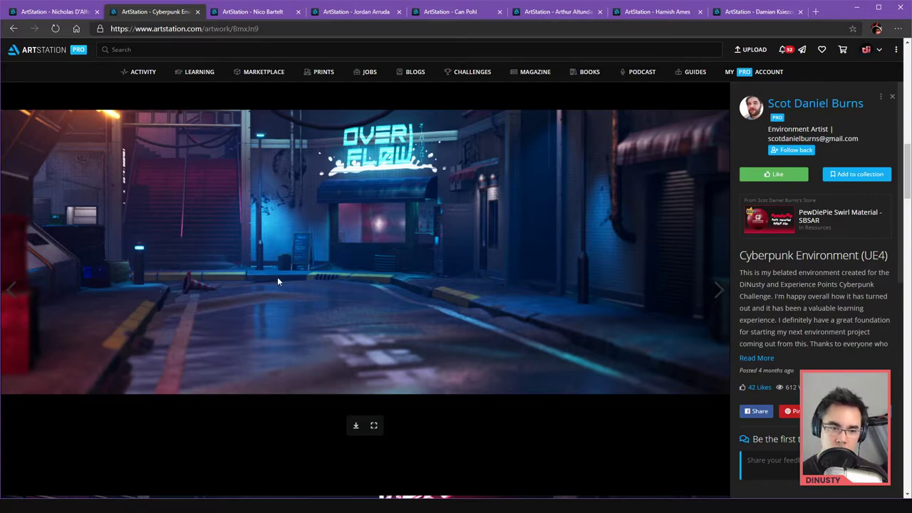
mouse_move(203, 285)
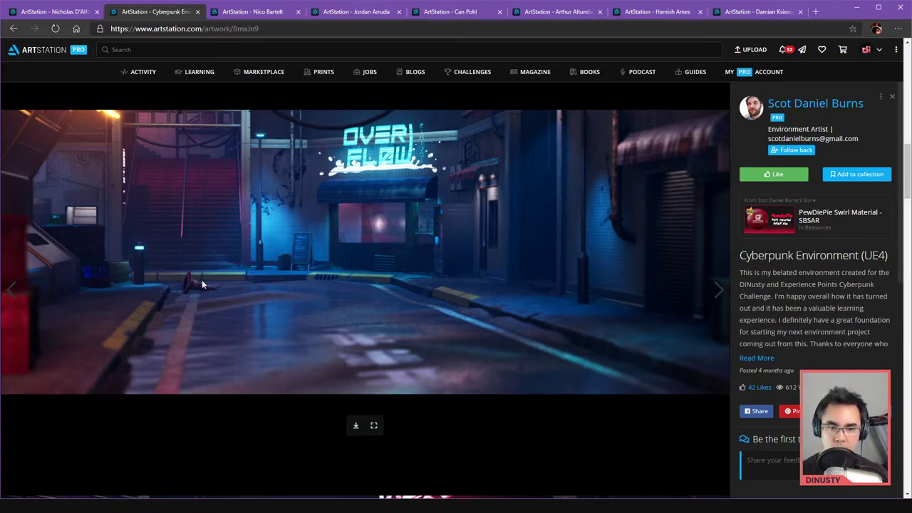
mouse_move(271, 286)
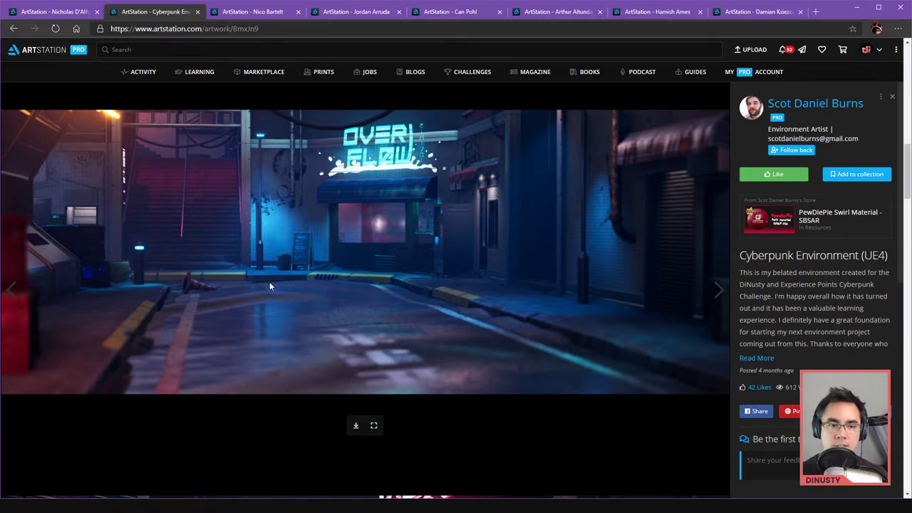
mouse_move(353, 310)
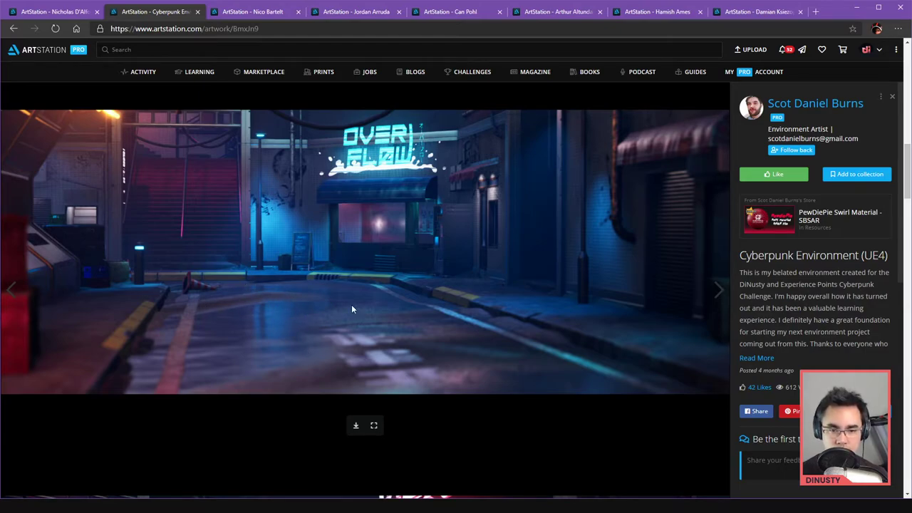
mouse_move(465, 334)
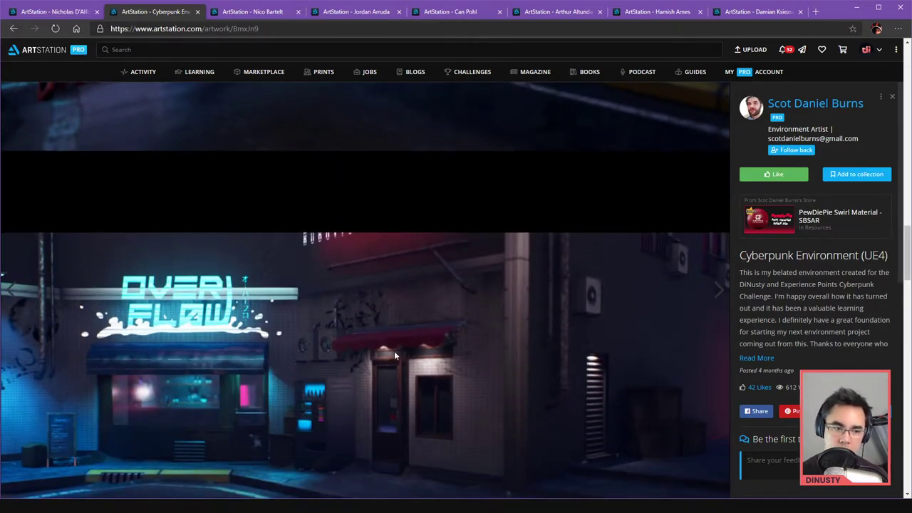
mouse_move(351, 371)
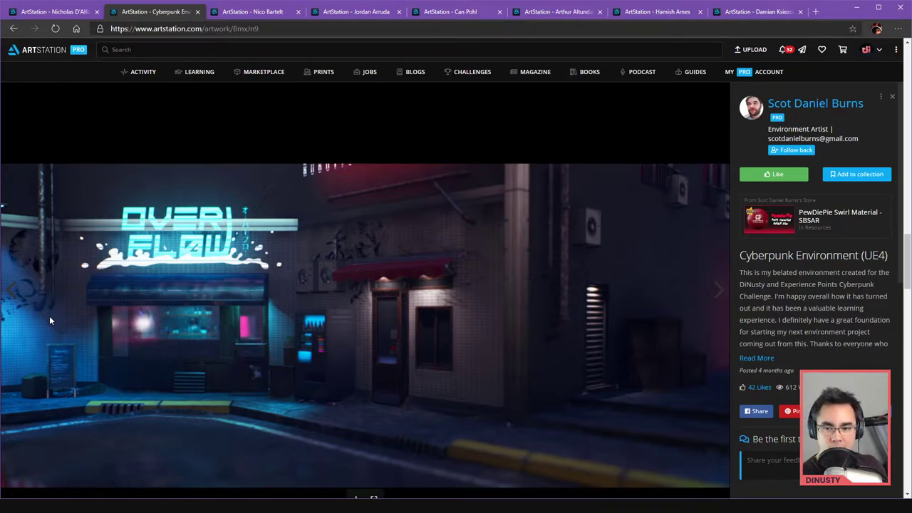
mouse_move(590, 420)
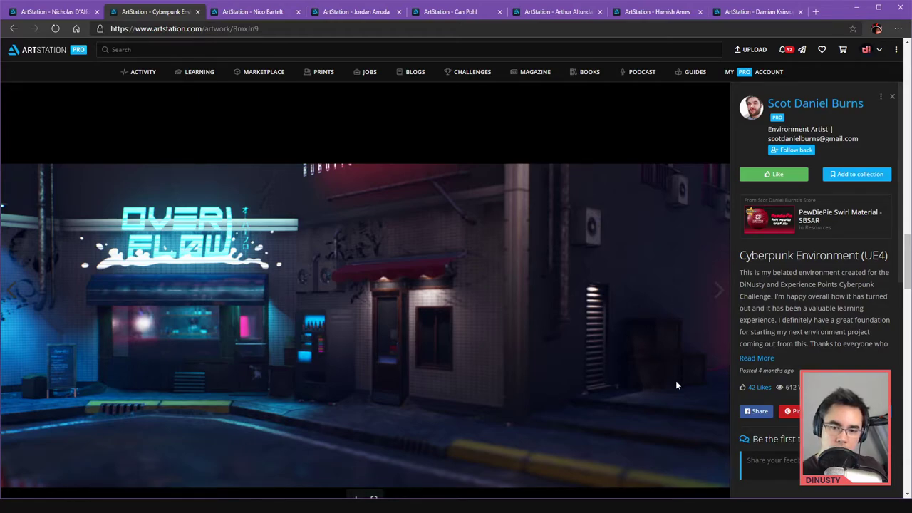
mouse_move(635, 329)
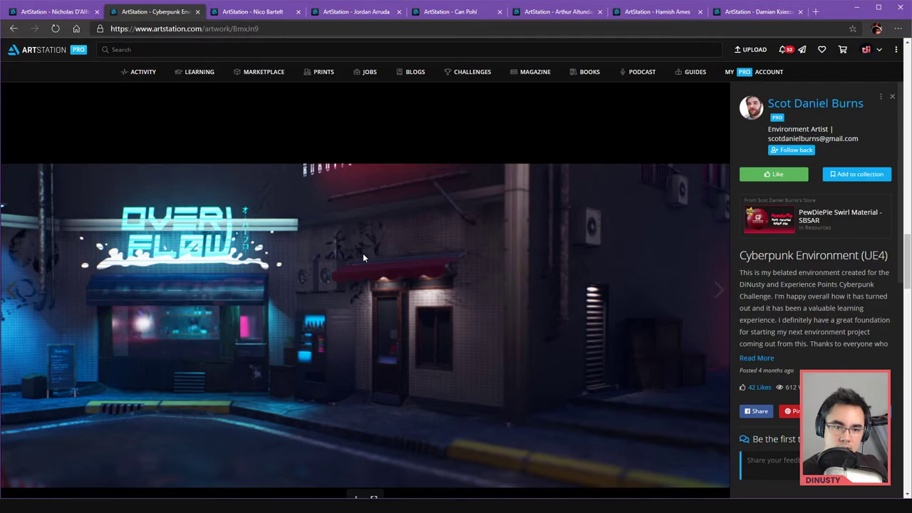
mouse_move(448, 214)
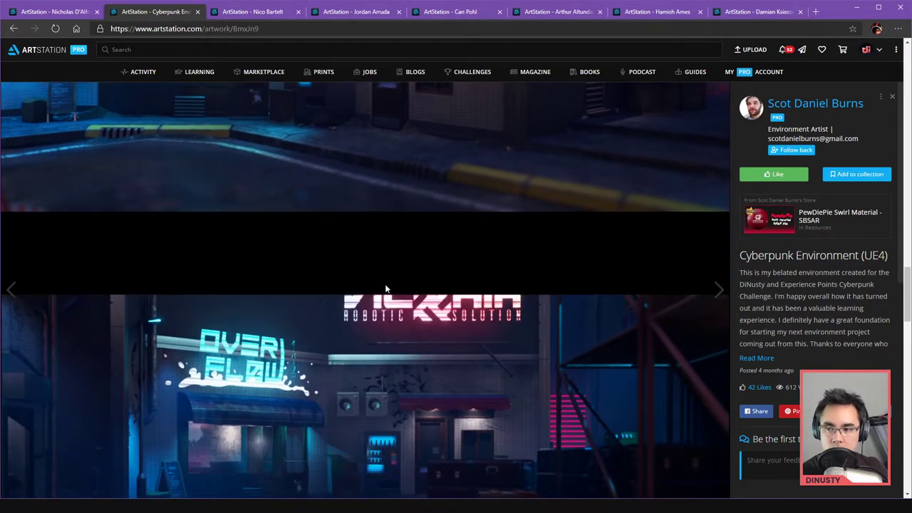
mouse_move(388, 271)
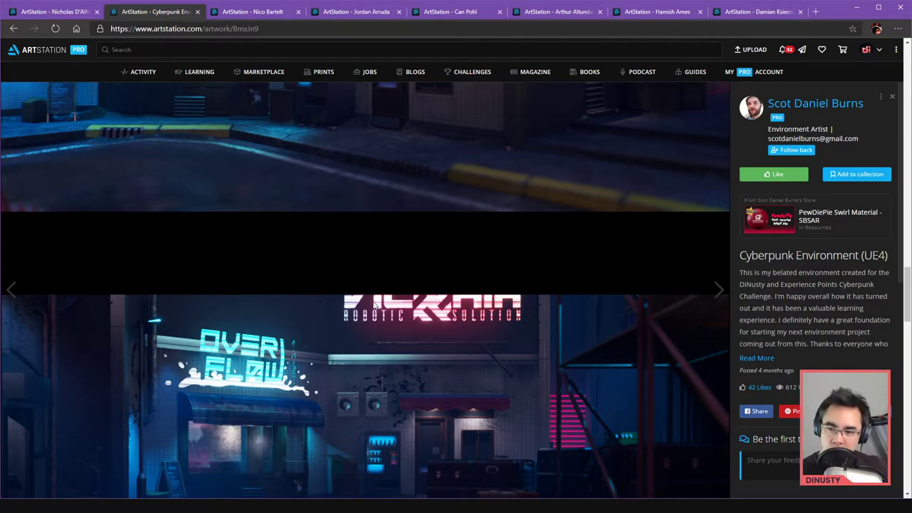
mouse_move(339, 235)
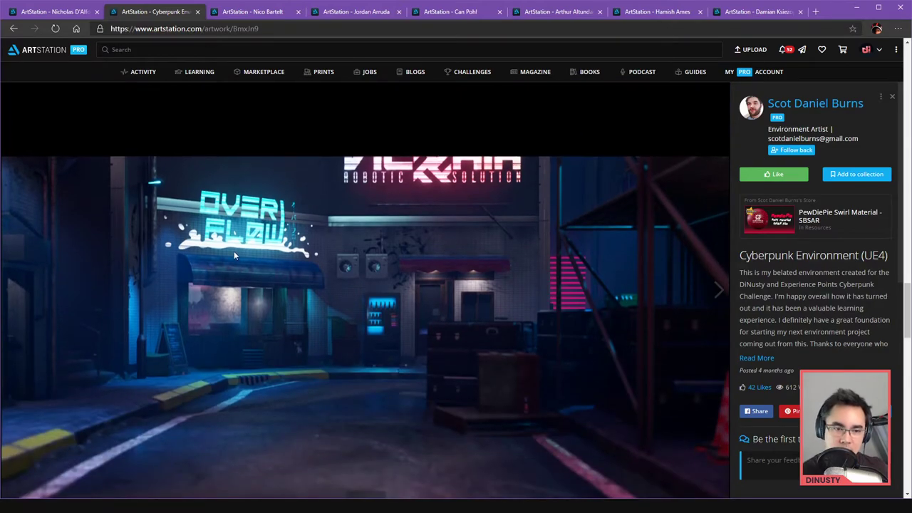
Scroll down to the pink-neon warehouse render with crates and traffic cones
scroll(down, 3)
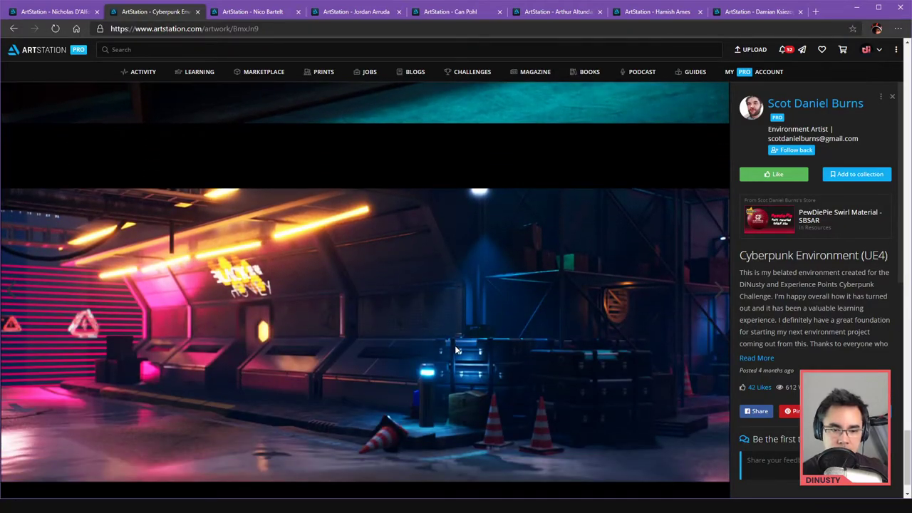
mouse_move(122, 408)
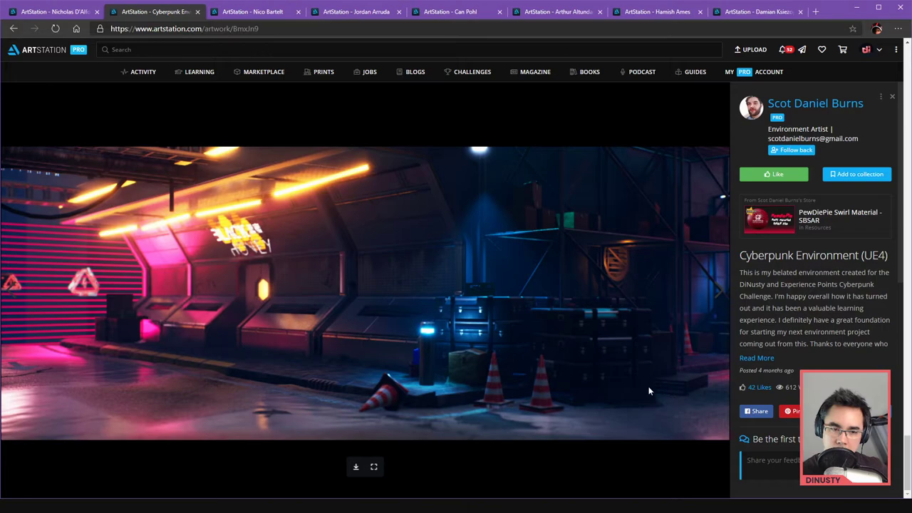
mouse_move(262, 318)
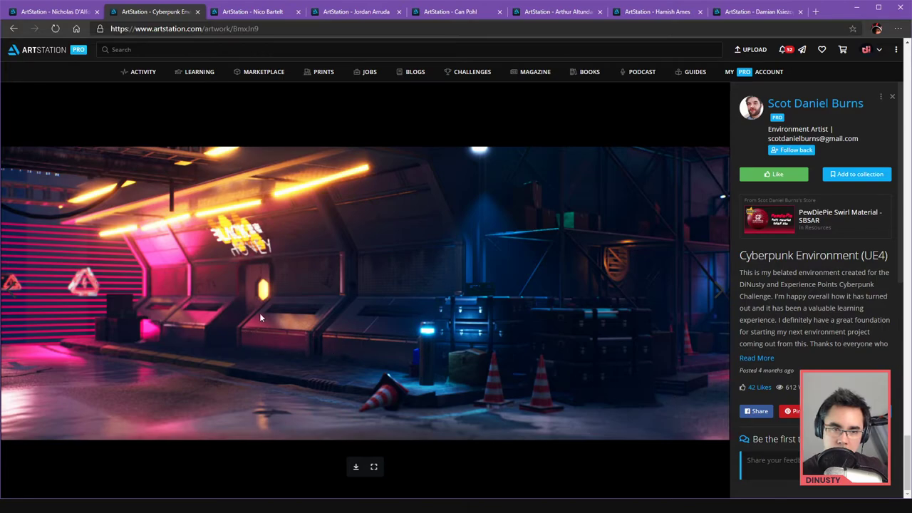
mouse_move(303, 137)
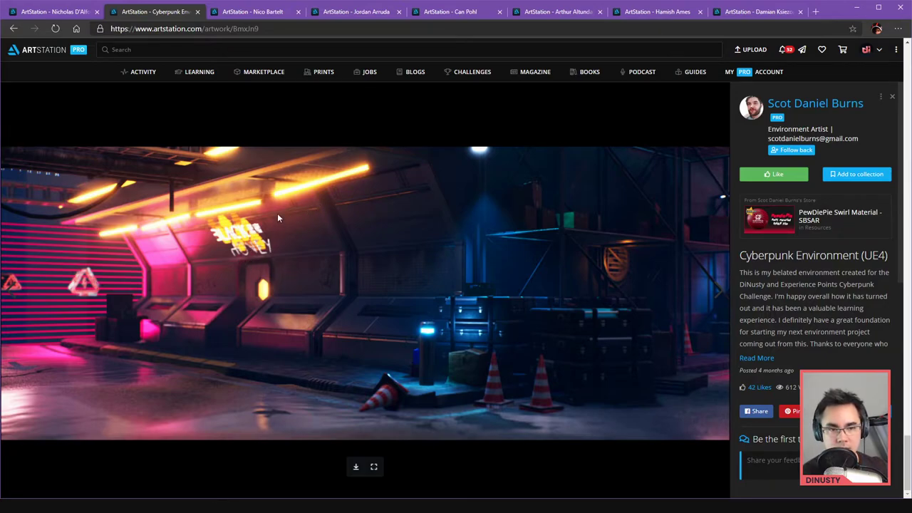
mouse_move(408, 190)
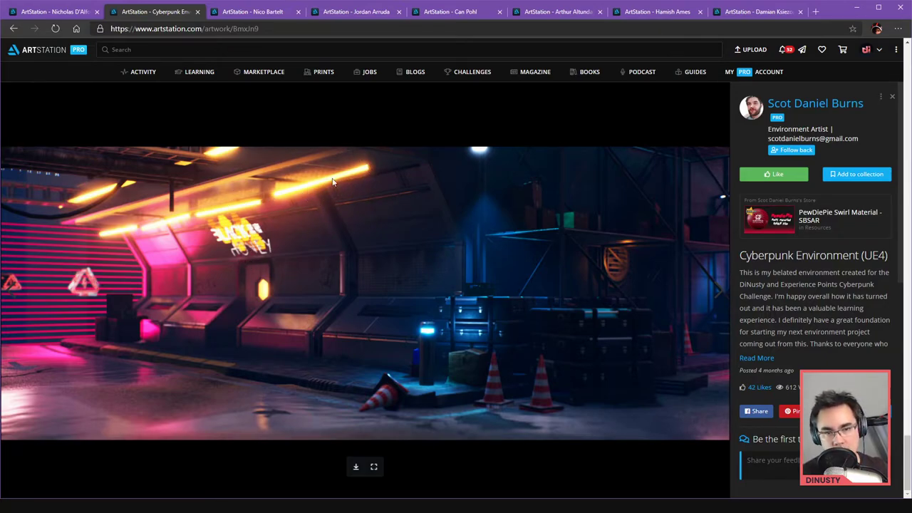
mouse_move(409, 262)
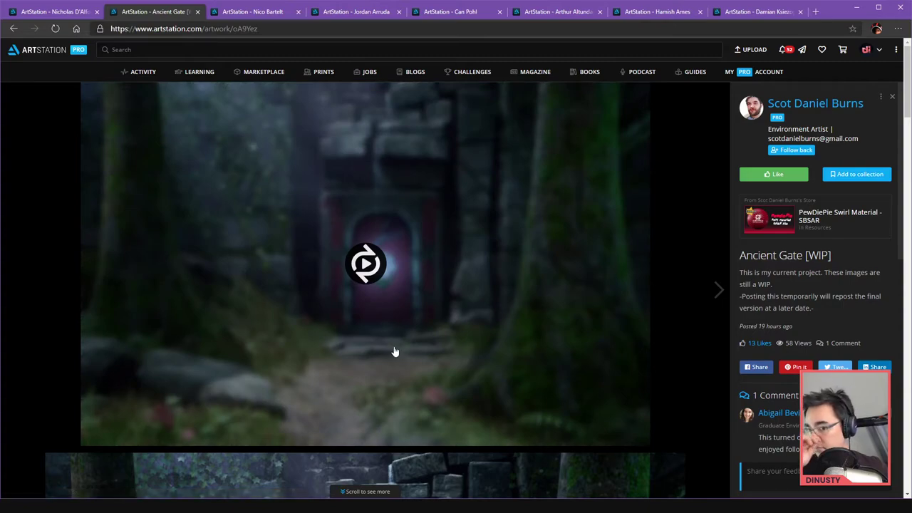
mouse_move(674, 292)
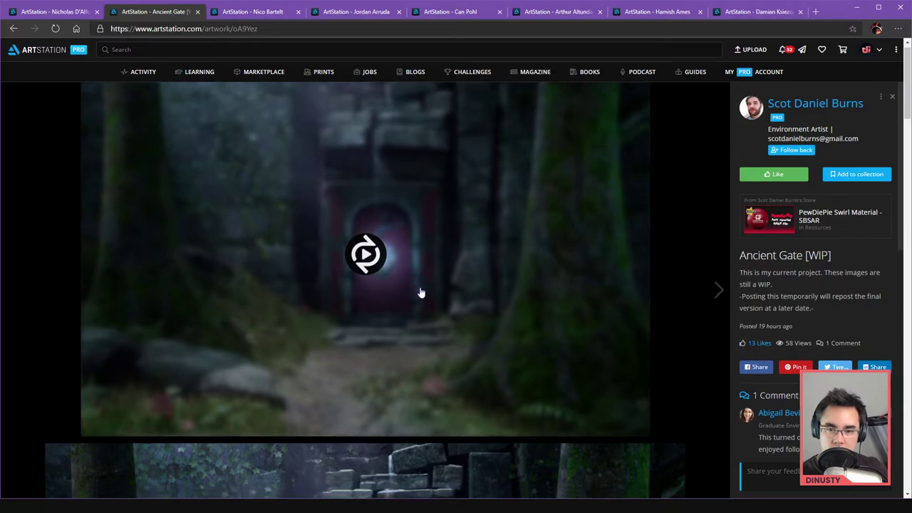
click(365, 254)
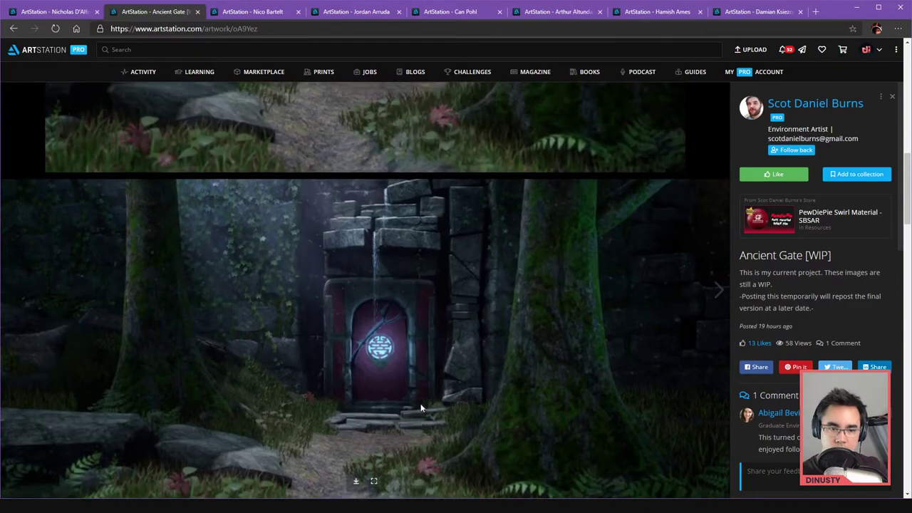
mouse_move(423, 408)
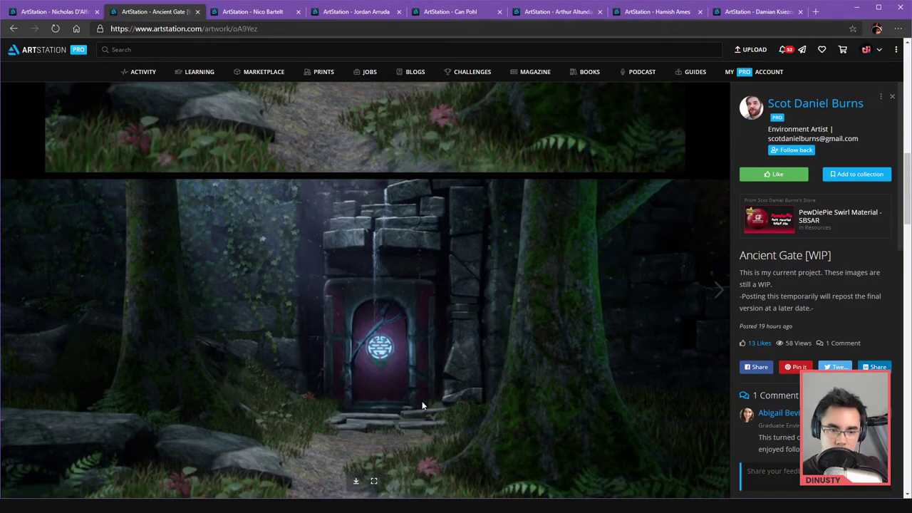
scroll(down, 3)
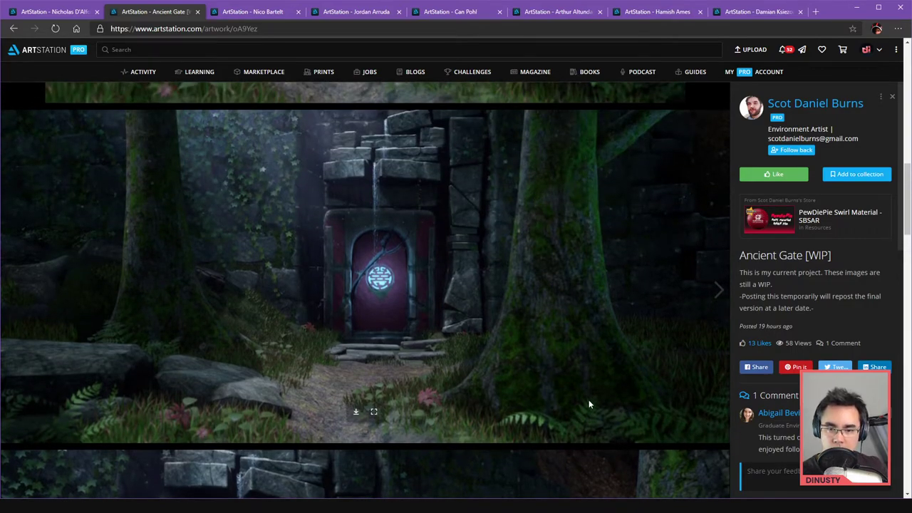
mouse_move(600, 426)
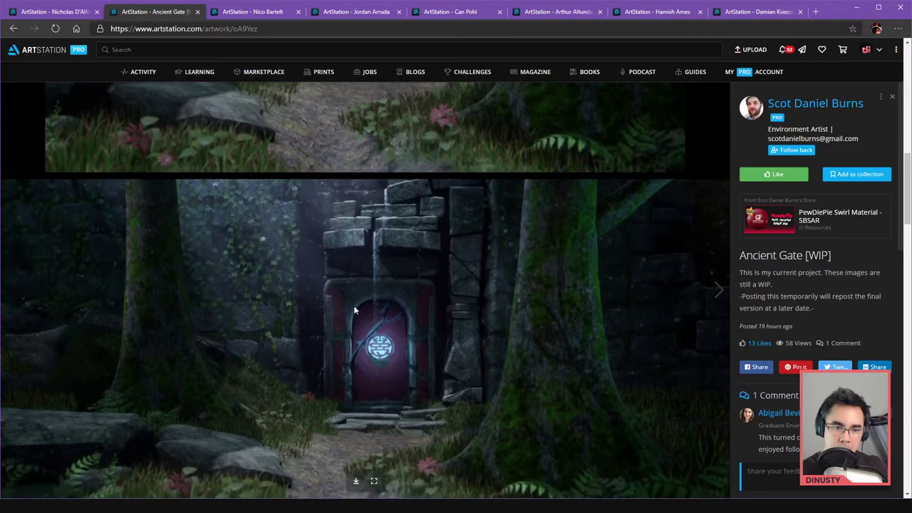
mouse_move(61, 255)
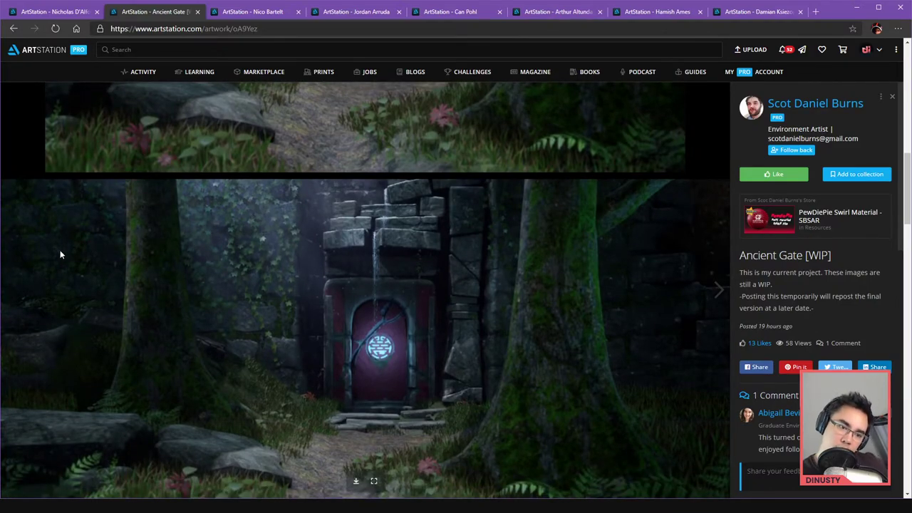
mouse_move(360, 290)
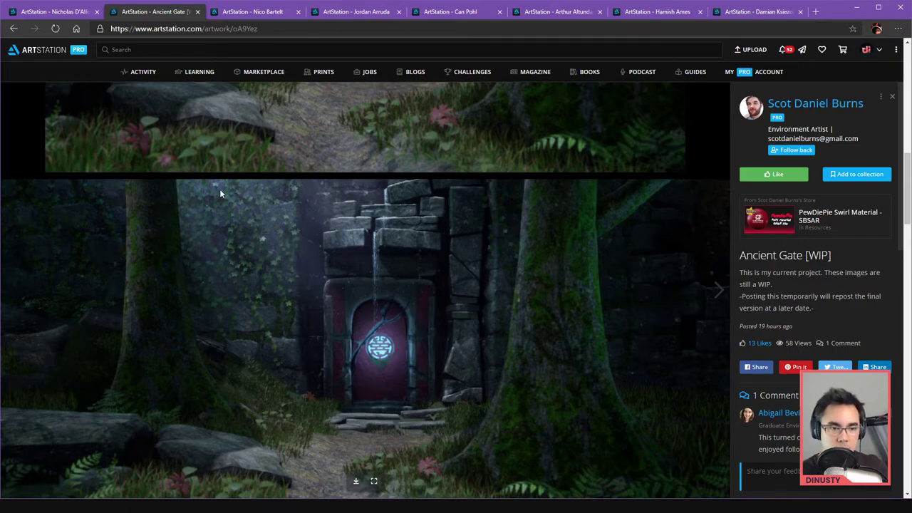
mouse_move(218, 216)
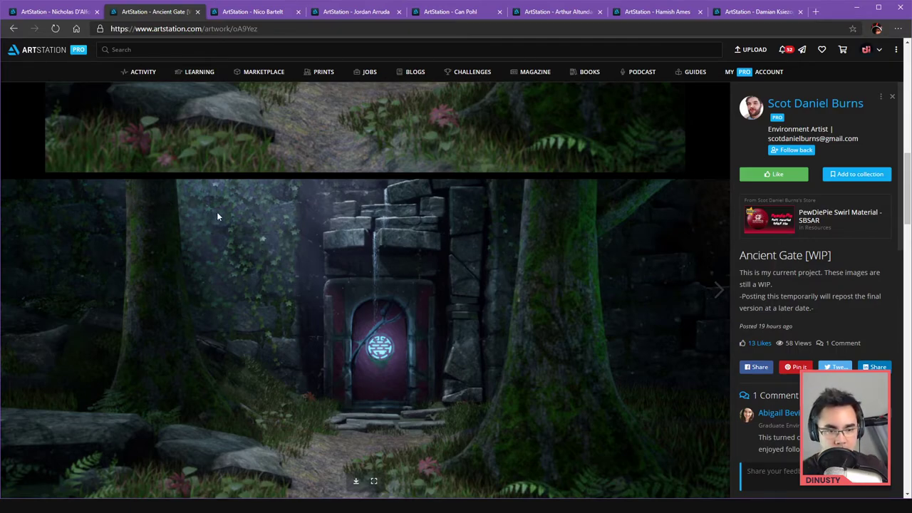
mouse_move(237, 210)
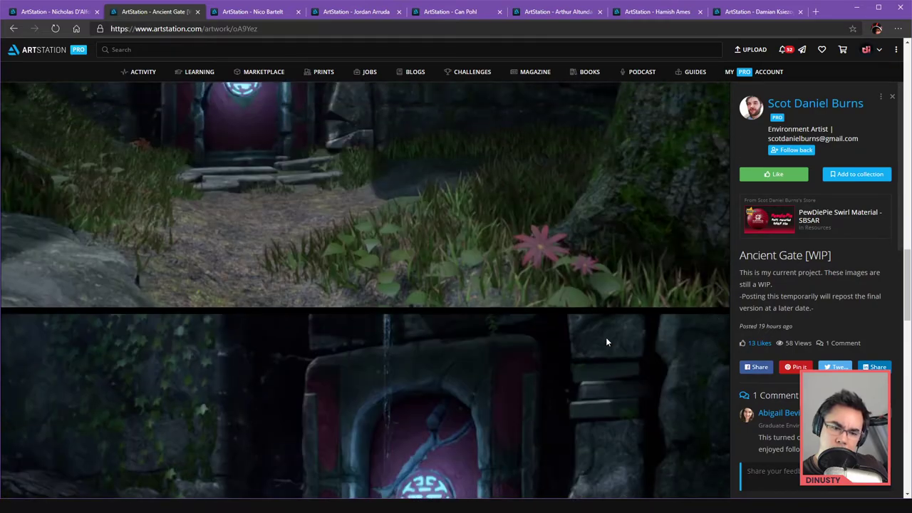
scroll(down, 3)
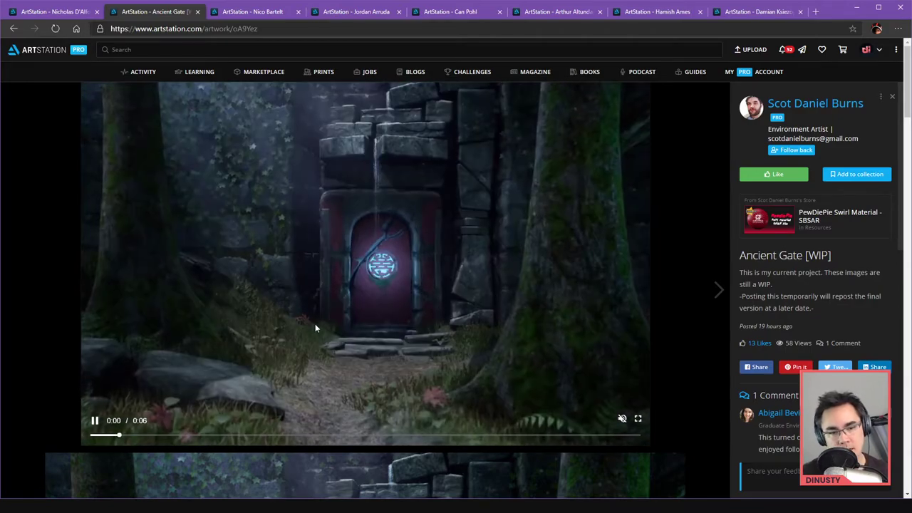
mouse_move(483, 302)
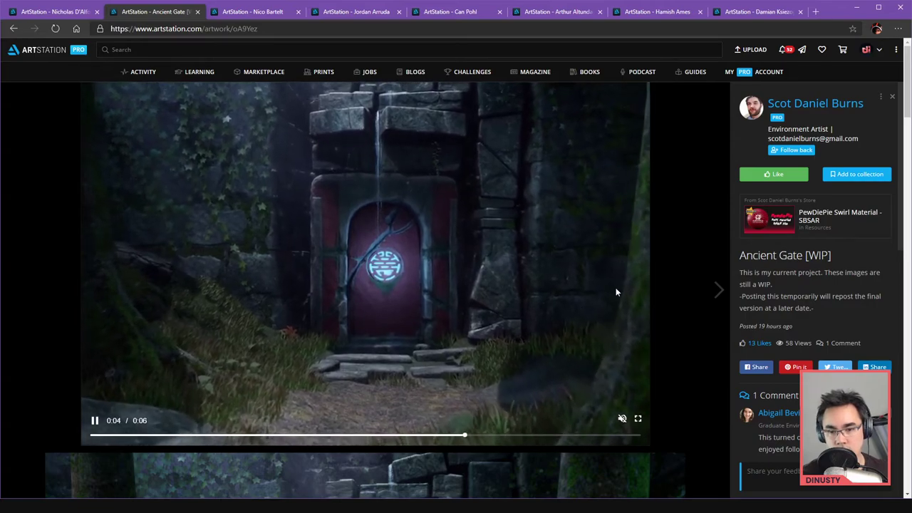
mouse_move(564, 308)
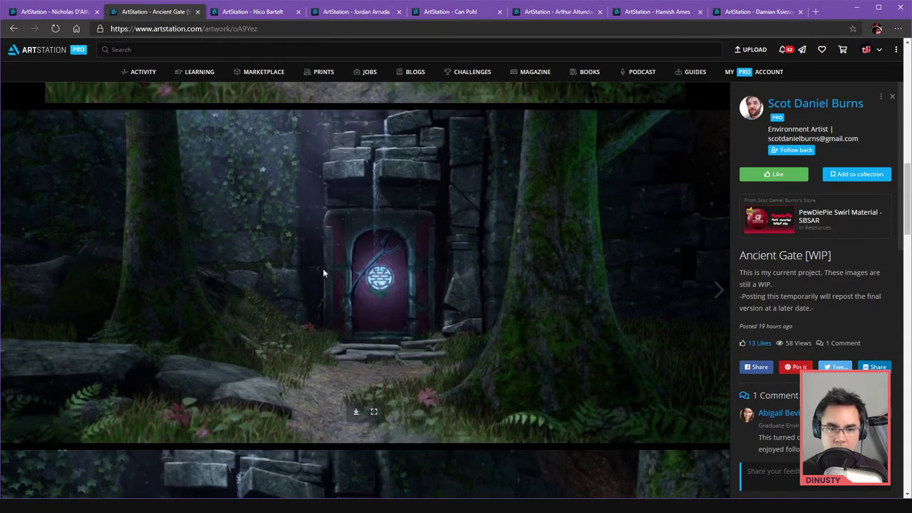
mouse_move(410, 205)
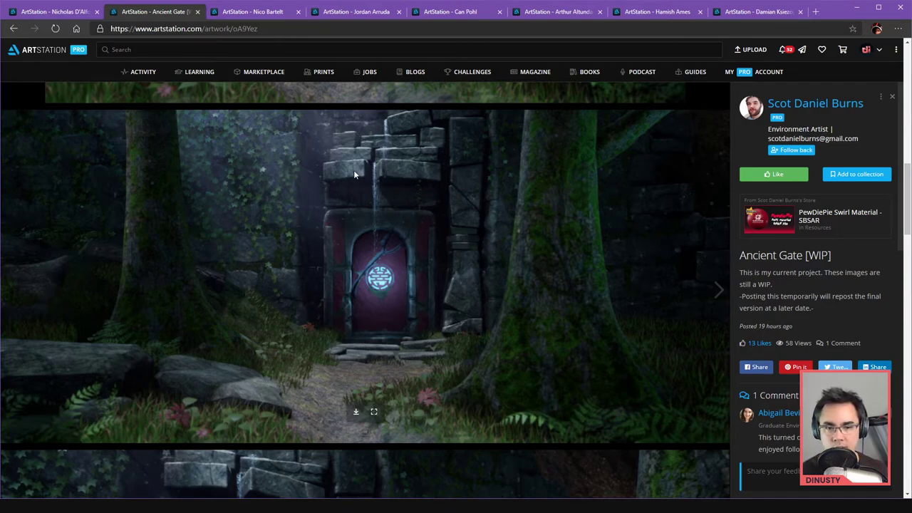
mouse_move(564, 356)
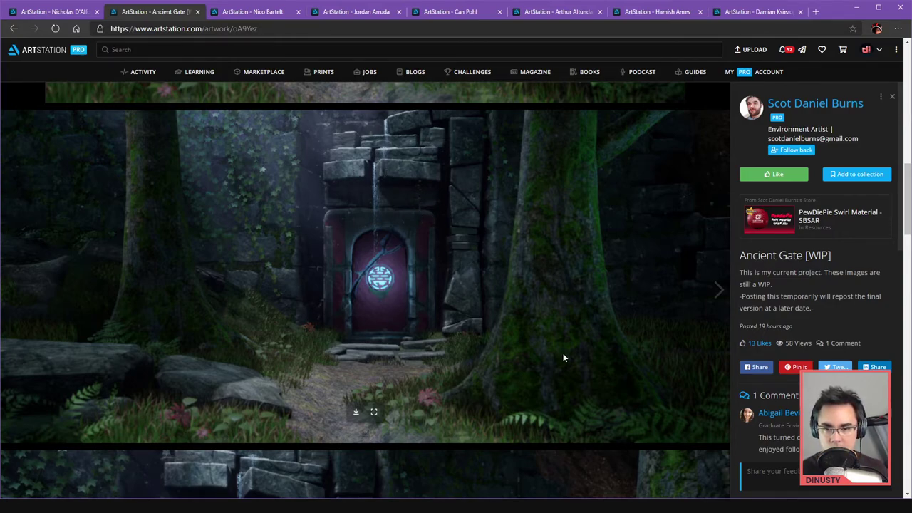
mouse_move(576, 330)
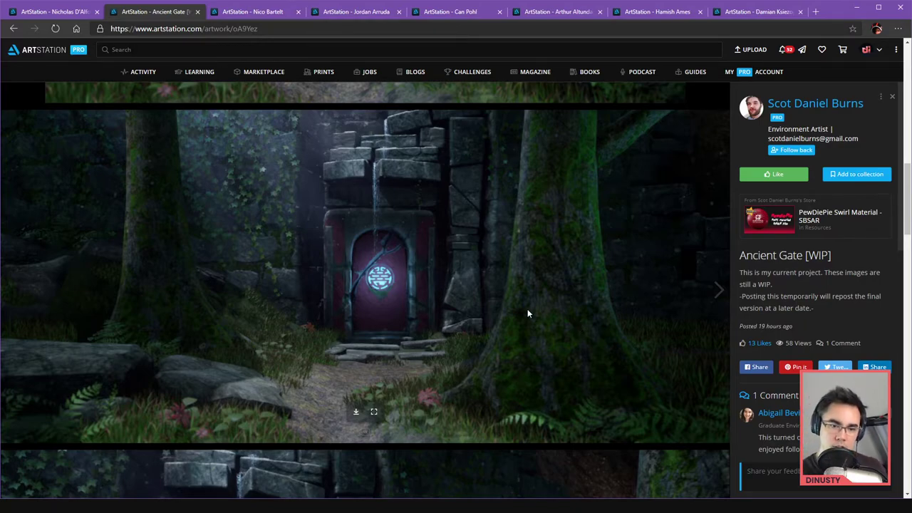
right_click(528, 314)
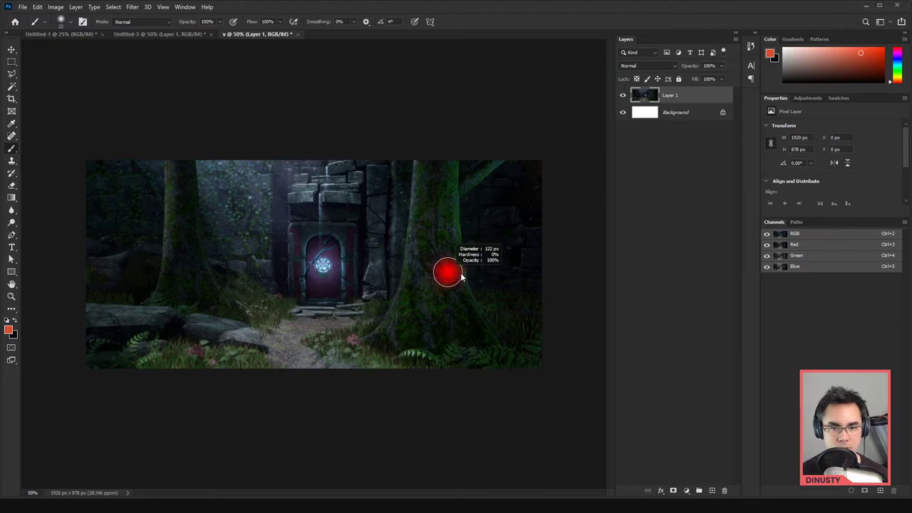
Set up the pasted Ancient Gate render on Layer 1 for clone-stamp retouching
click(712, 490)
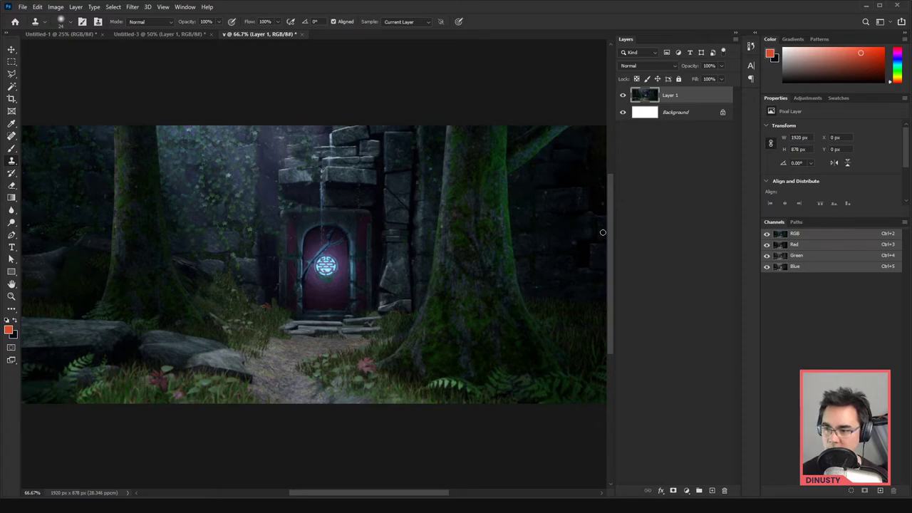
mouse_move(586, 204)
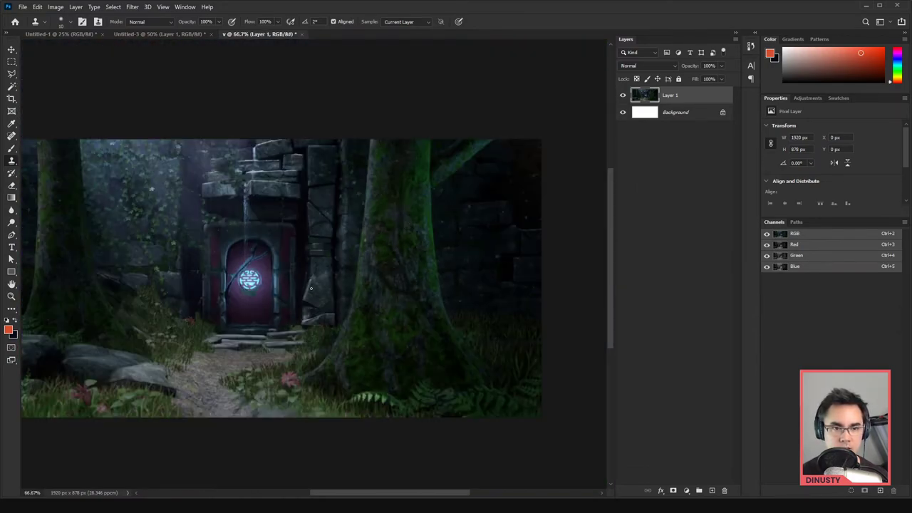
Pan to the render's left side around the mossy rocks and trunk
drag(310, 289, 448, 201)
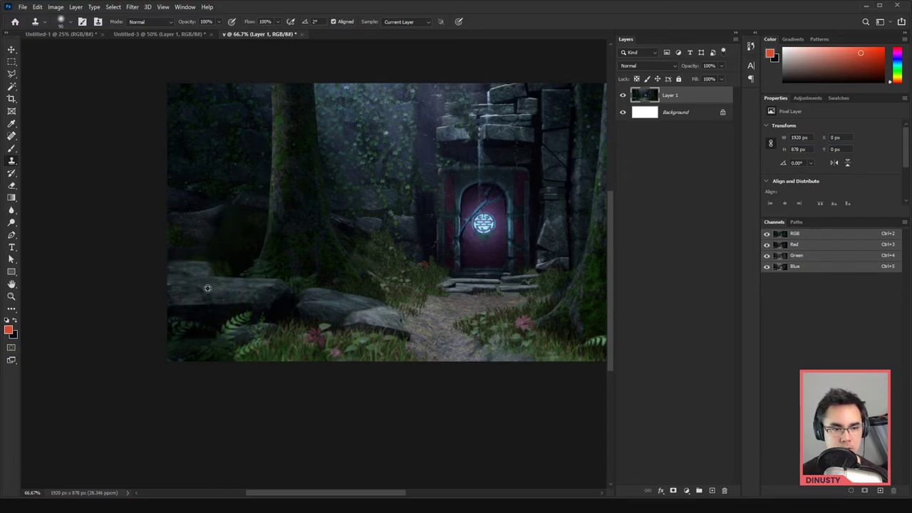
mouse_move(192, 286)
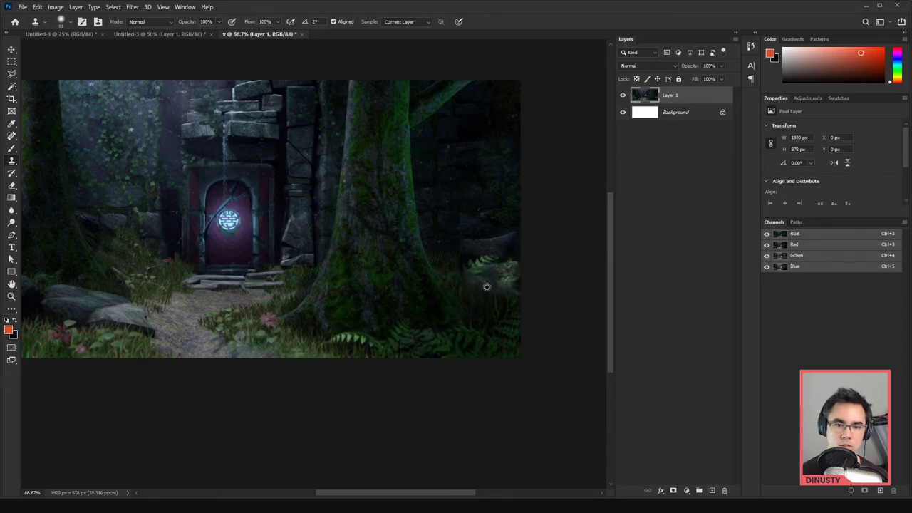
mouse_move(499, 282)
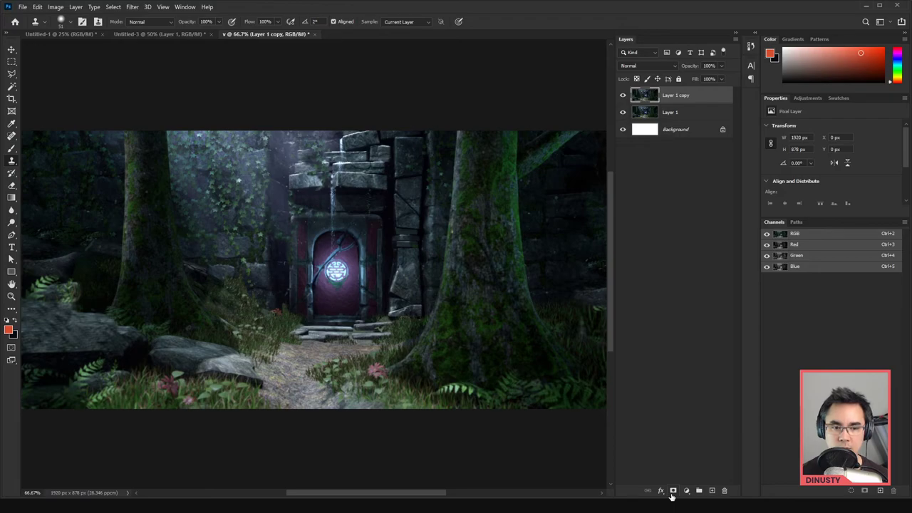
Mask the copied gate layer and apply Hue/Saturation of Hue -13, Saturation -15
click(672, 490)
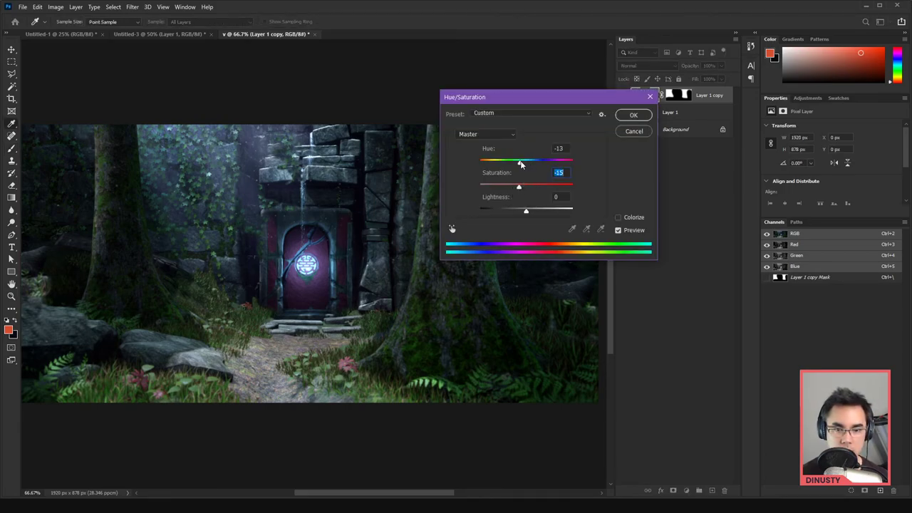
click(633, 115)
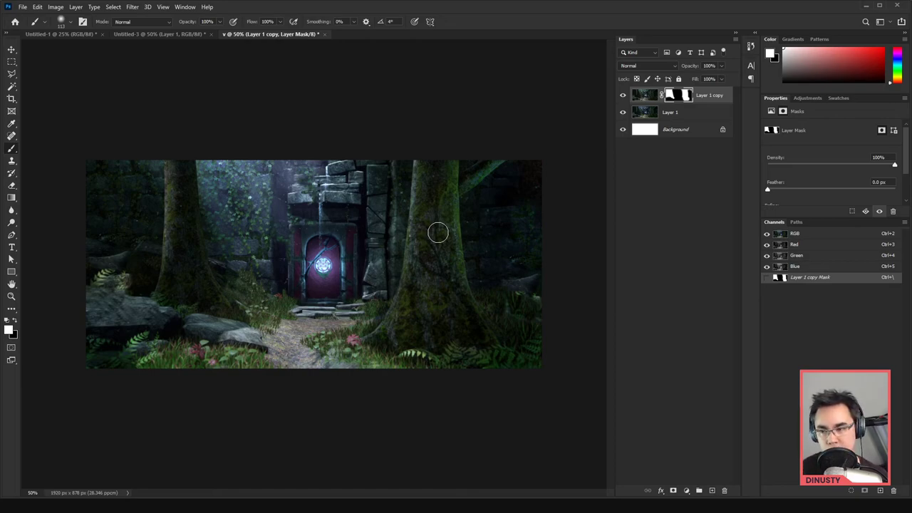
mouse_move(560, 157)
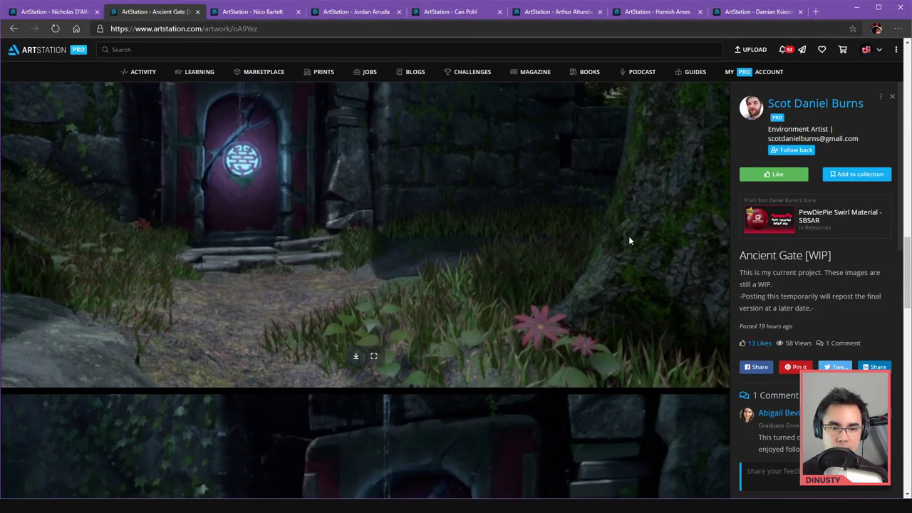
click(814, 103)
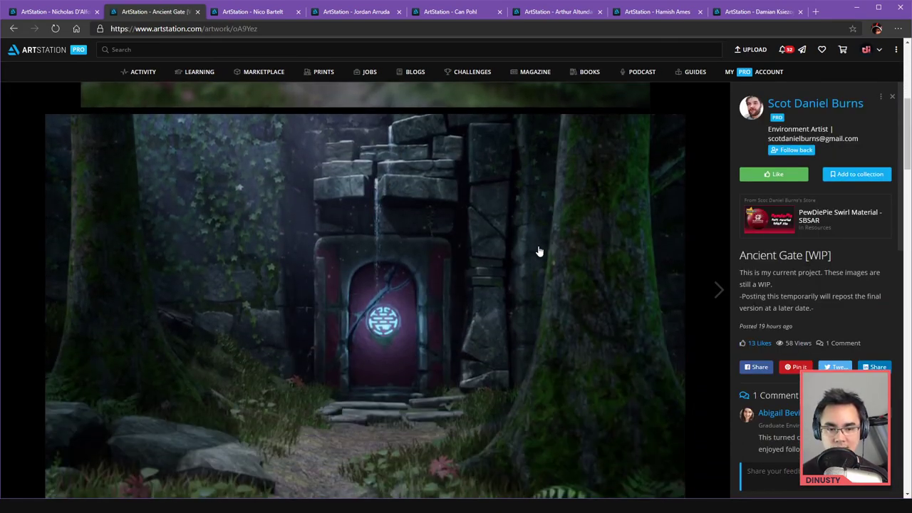
click(815, 103)
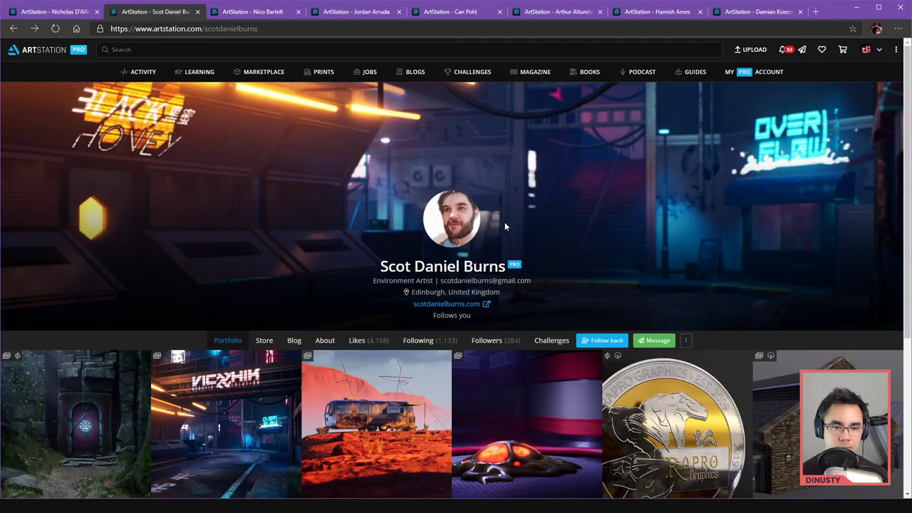
scroll(down, 3)
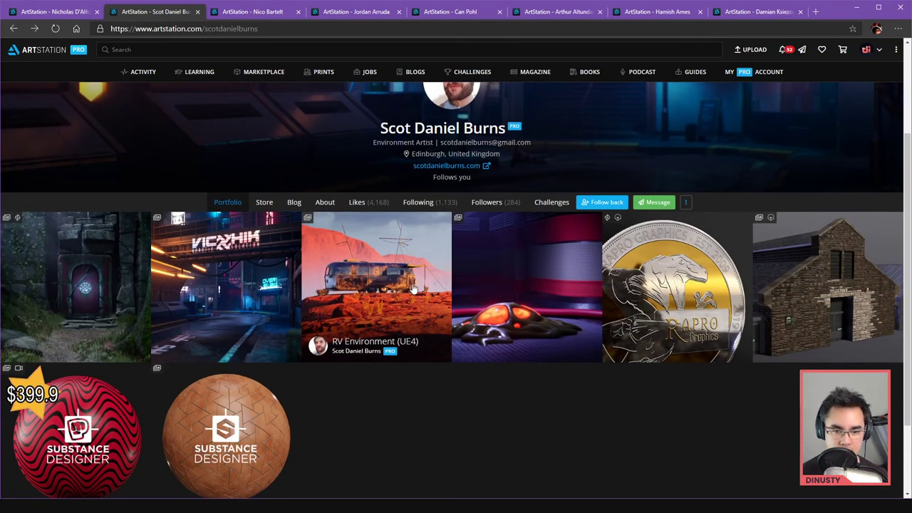
mouse_move(492, 275)
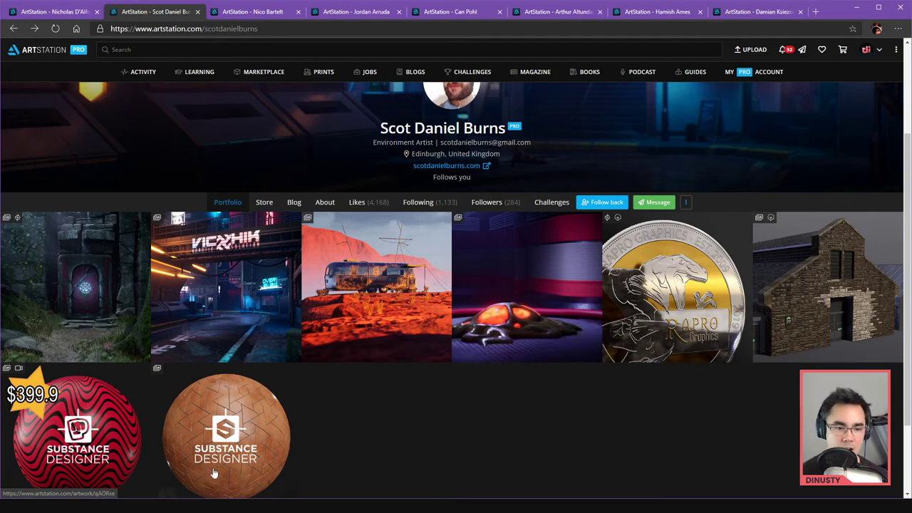
scroll(down, 3)
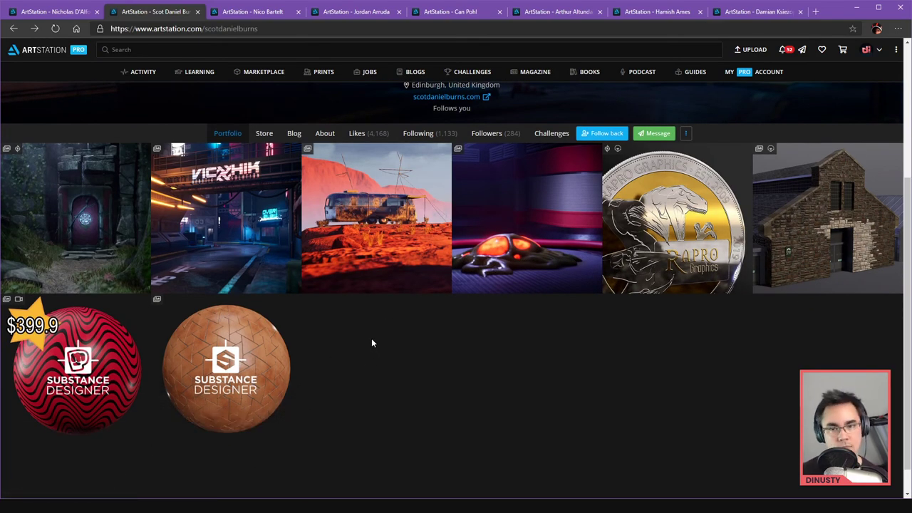
mouse_move(820, 222)
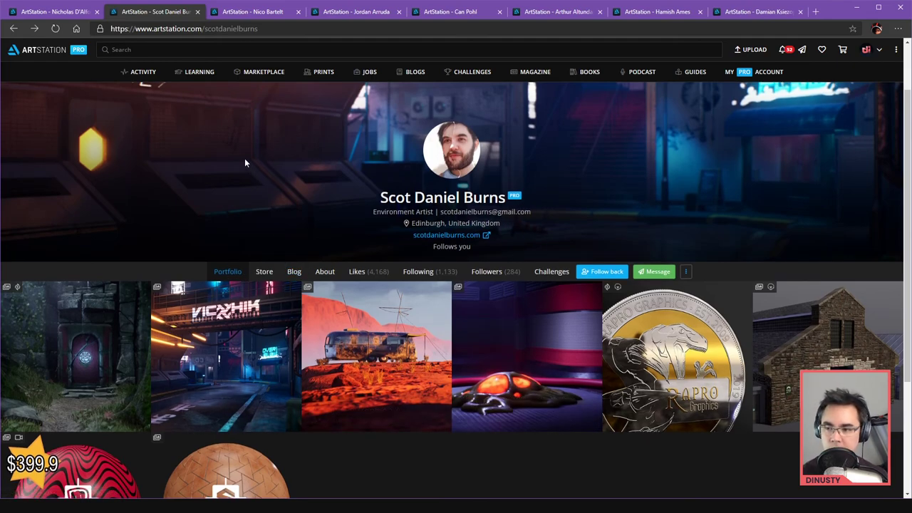
mouse_move(639, 159)
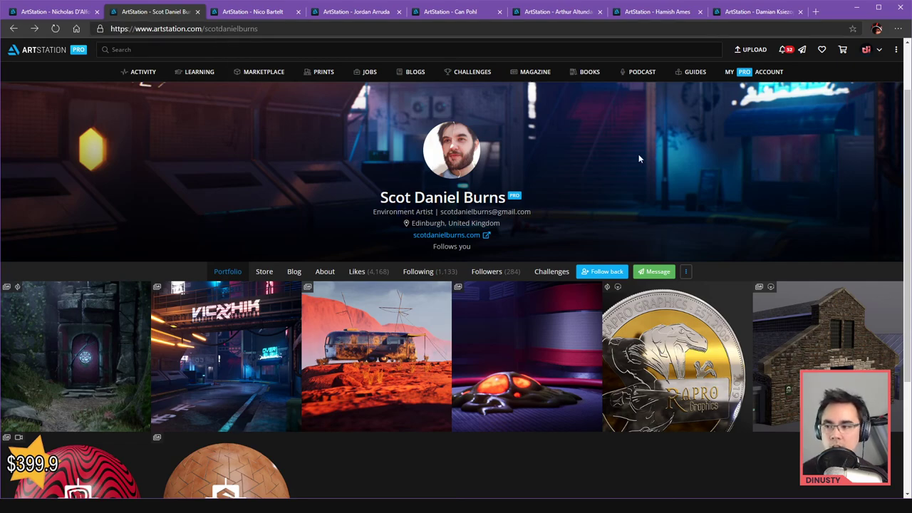
mouse_move(721, 120)
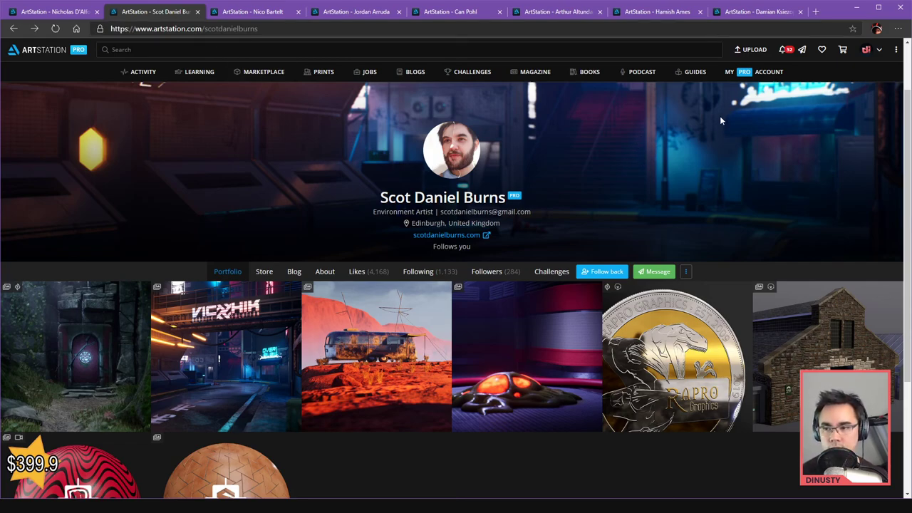